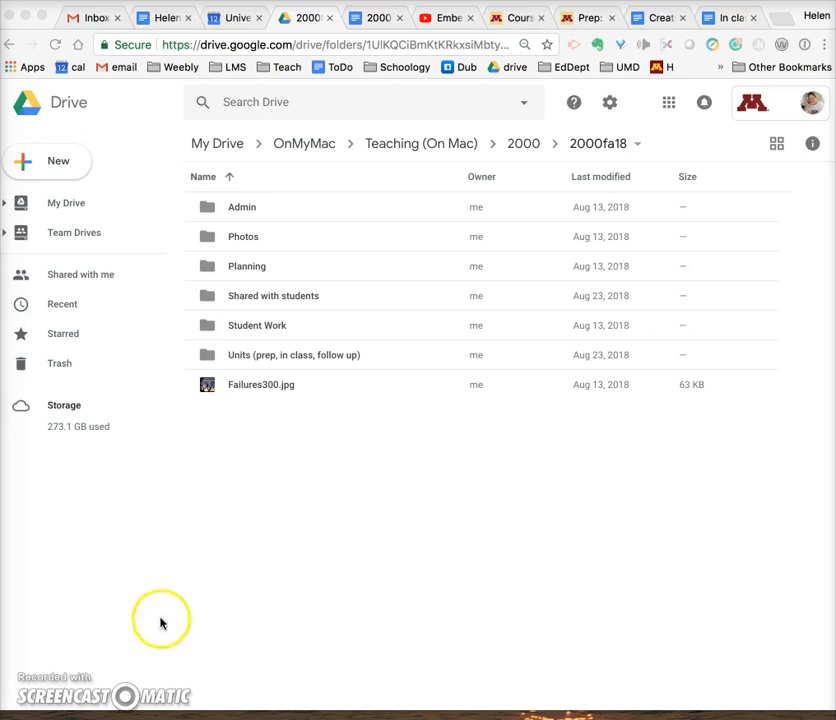
mouse_move(714, 210)
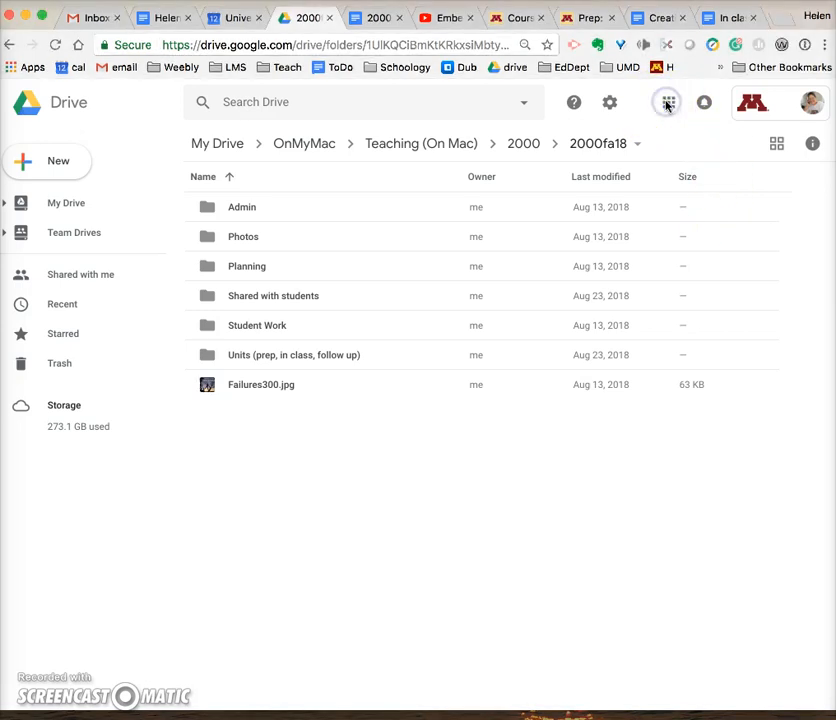
mouse_move(667, 102)
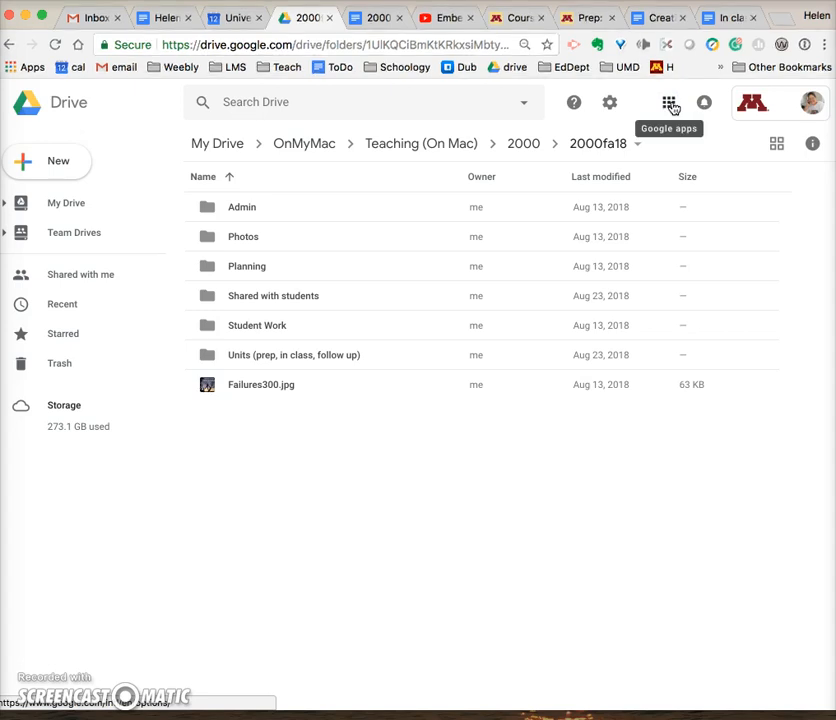
Bring up the Google apps grid from the top-right of Google Drive.
click(670, 102)
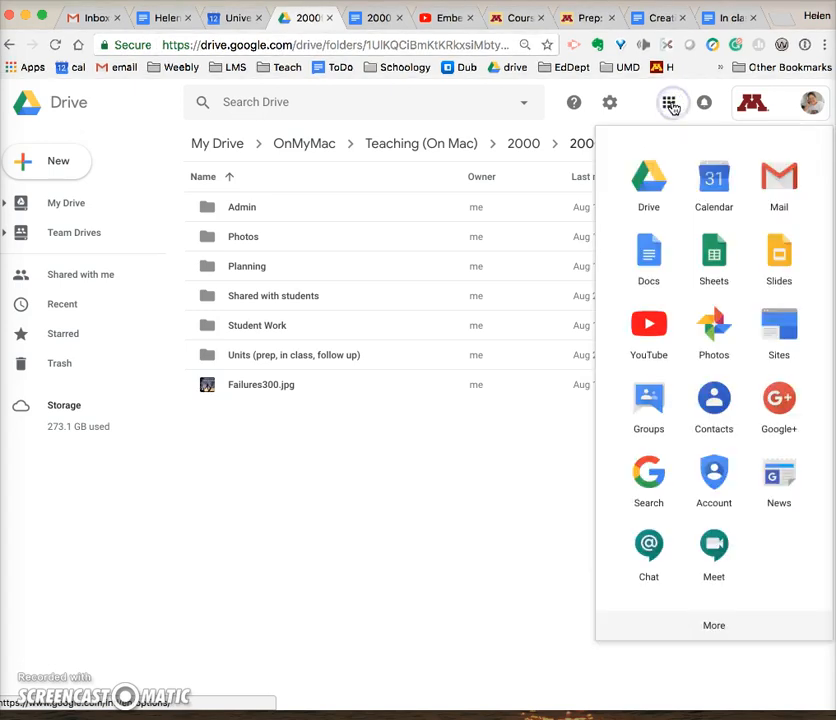
mouse_move(779, 330)
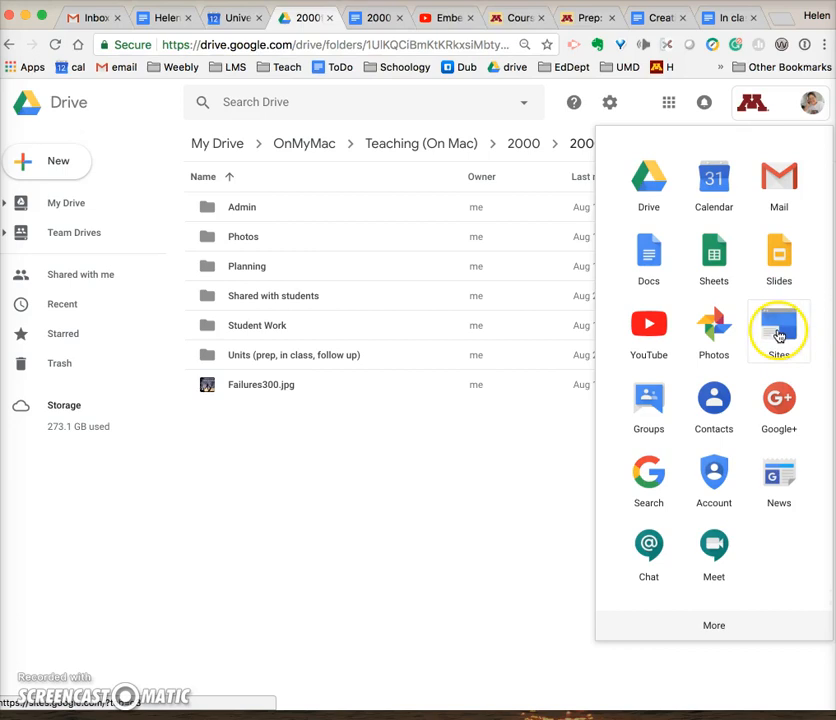
Launch Google Sites and switch from classic Sites to the new Google Sites.
click(778, 330)
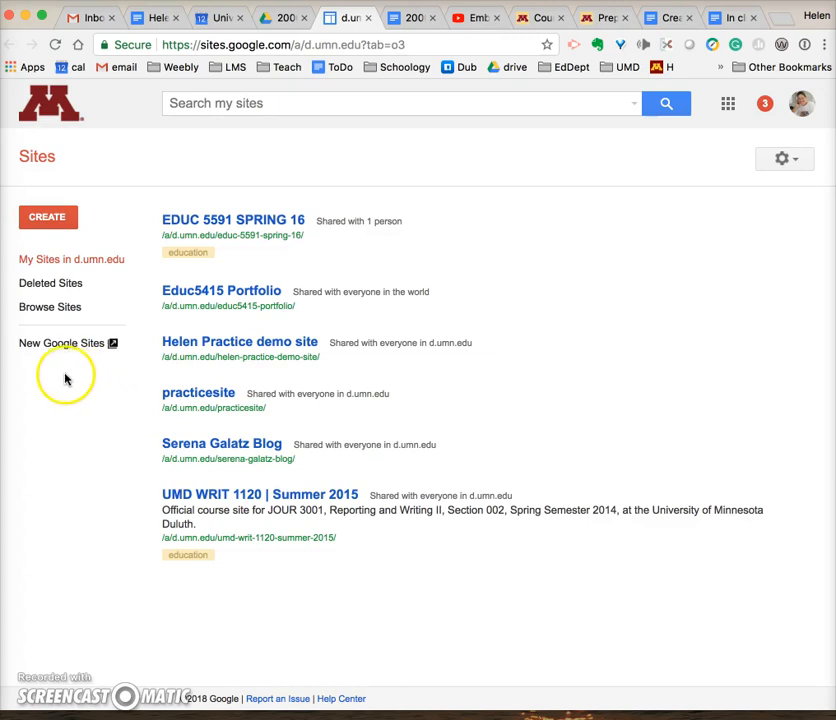
mouse_move(62, 343)
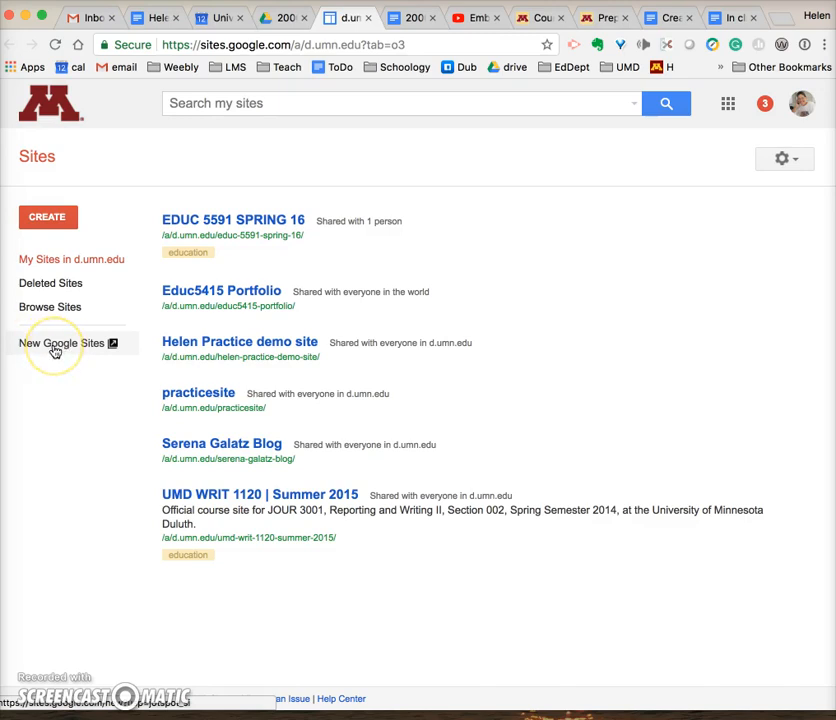
click(64, 343)
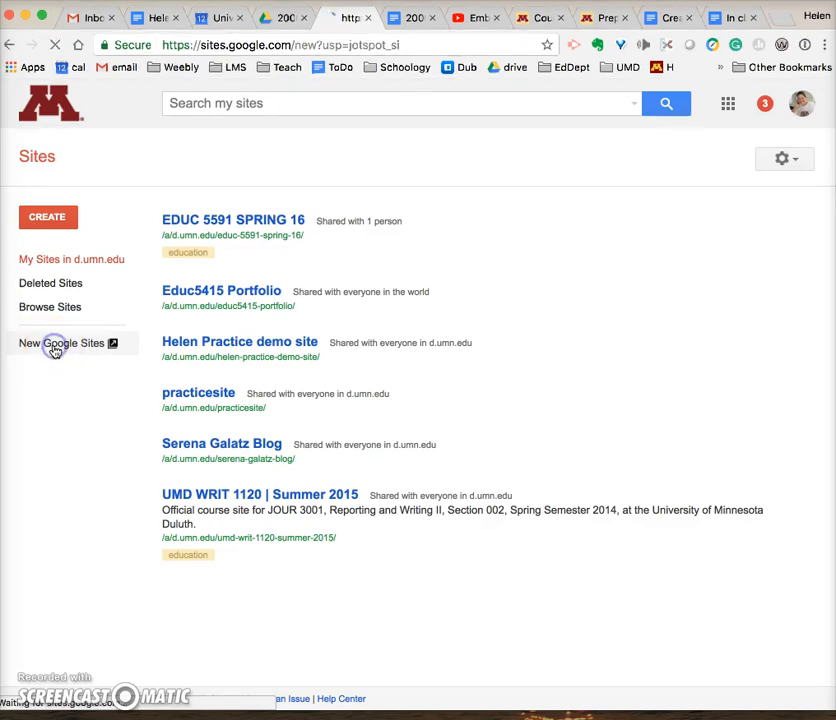
Create a new blank site with the red plus button on the Sites home.
click(65, 343)
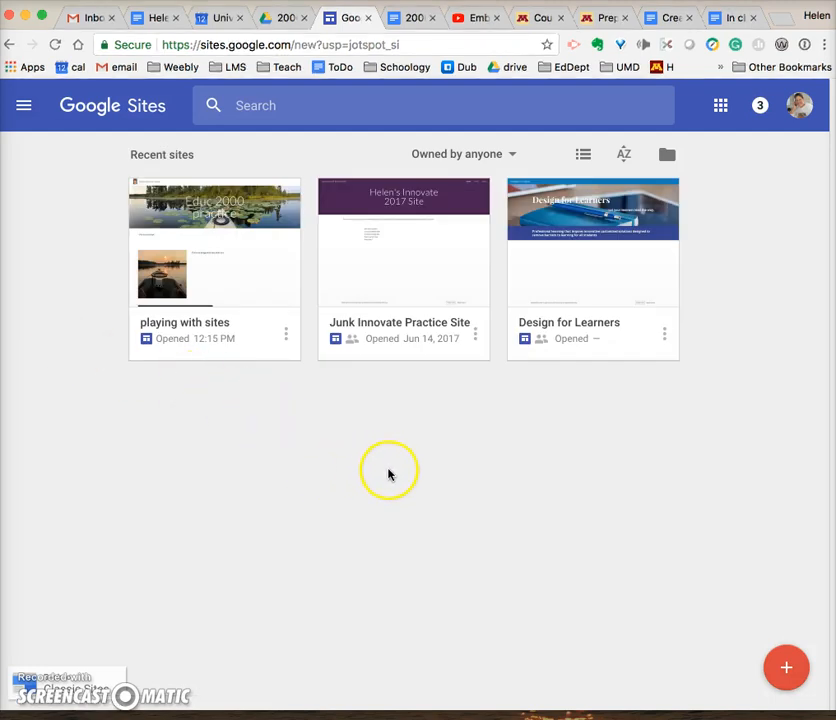
mouse_move(335, 415)
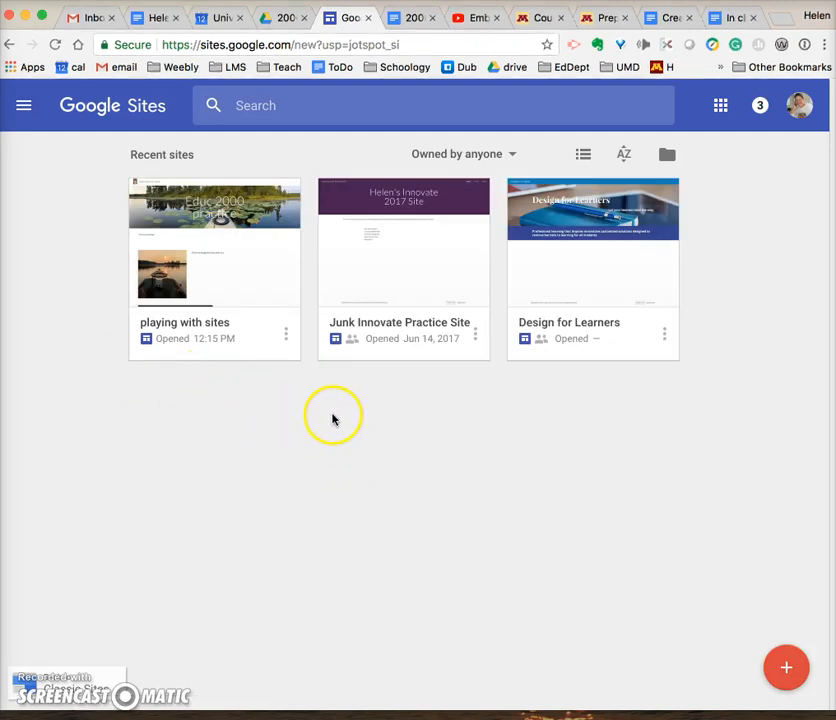
mouse_move(354, 432)
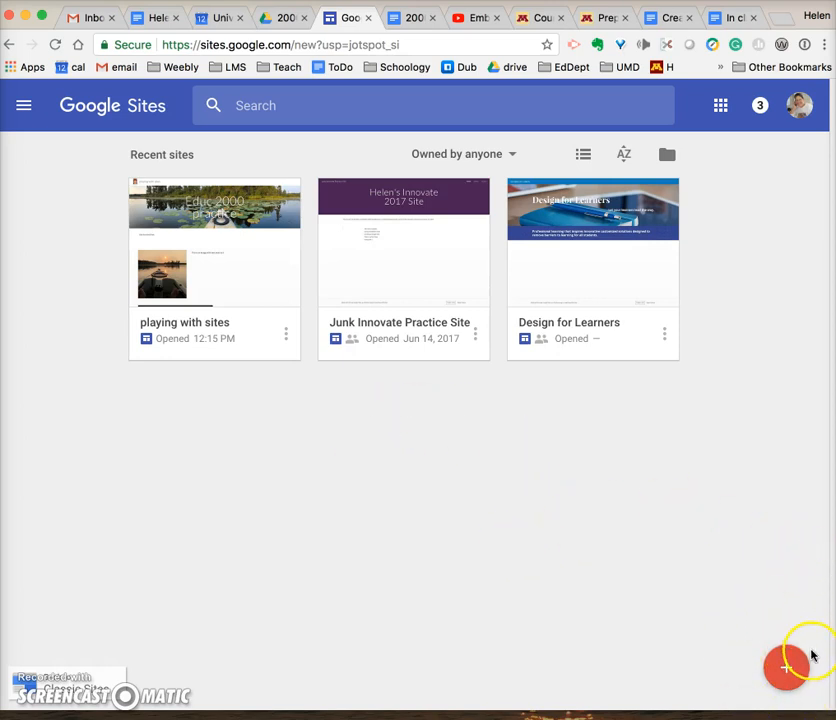
mouse_move(787, 668)
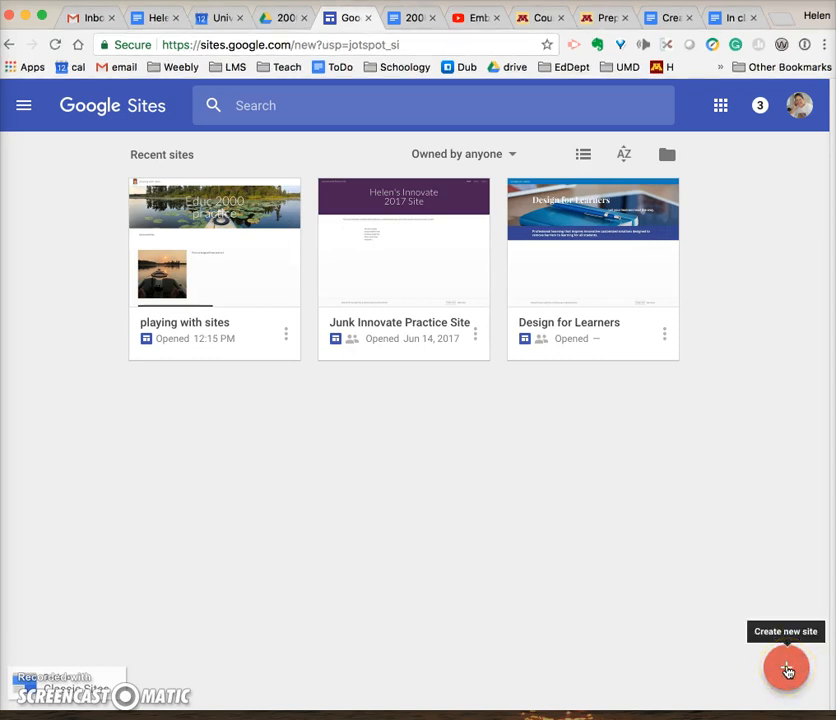
click(786, 668)
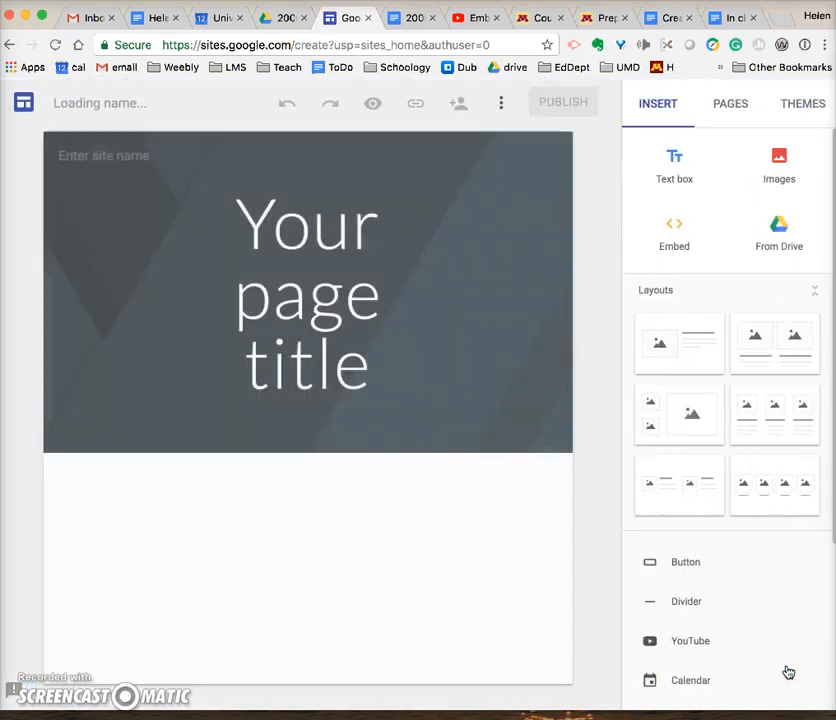
Replace the 'Your page title' placeholder with 'Demo'.
click(308, 295)
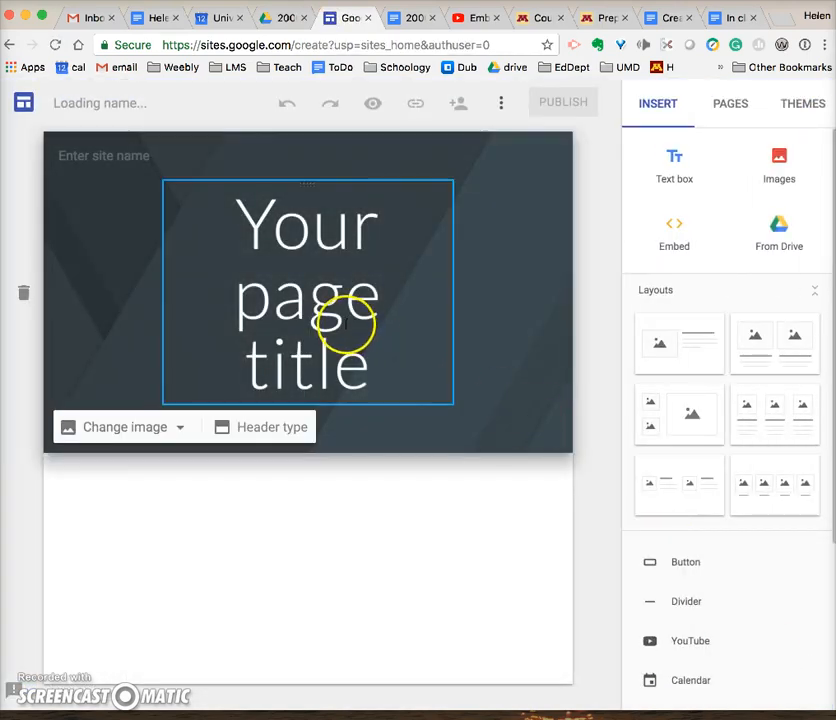
click(307, 292)
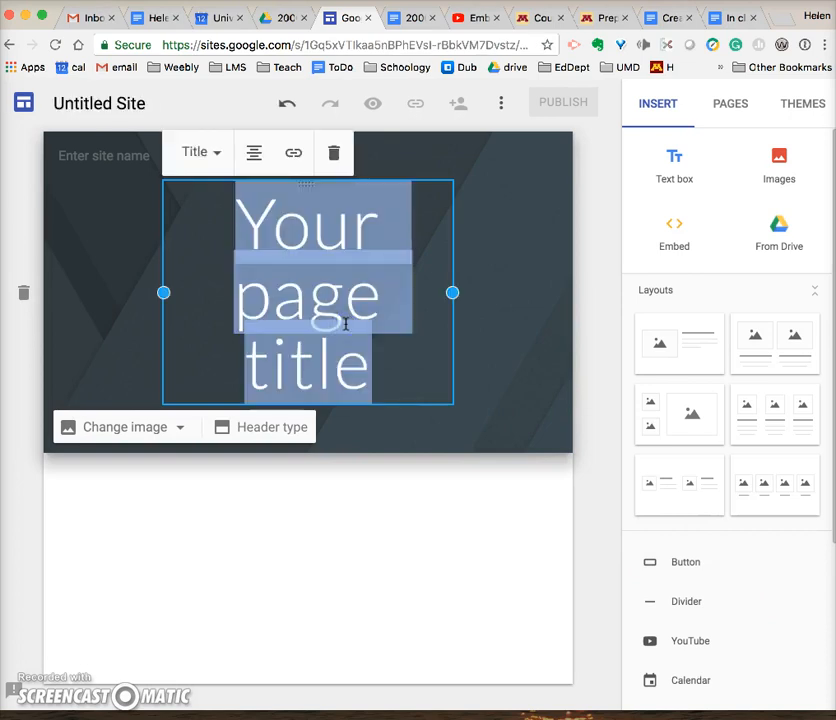
text(Demo)
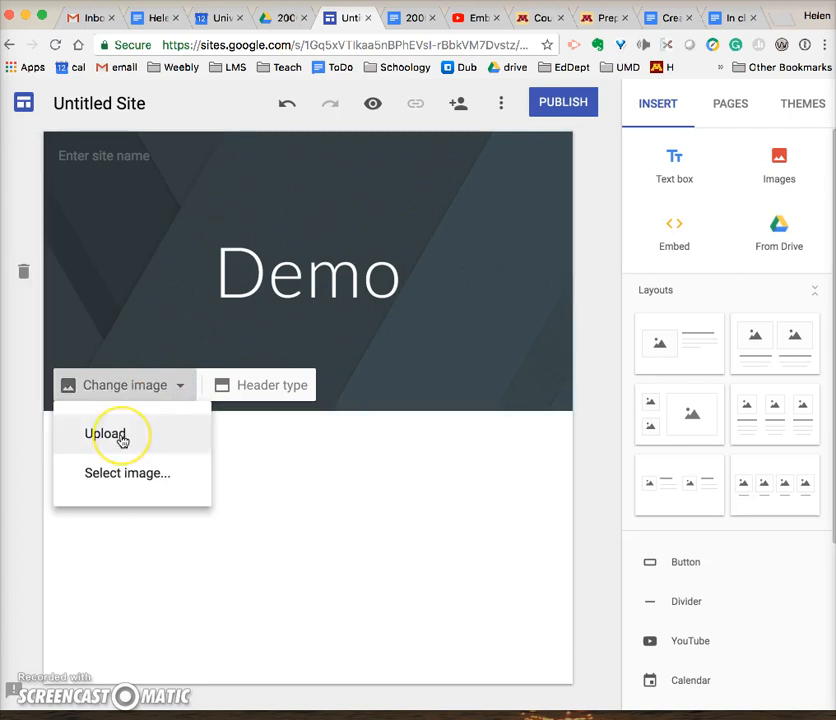
Upload IMG_6681.jpg from the computer as the header background image.
click(105, 433)
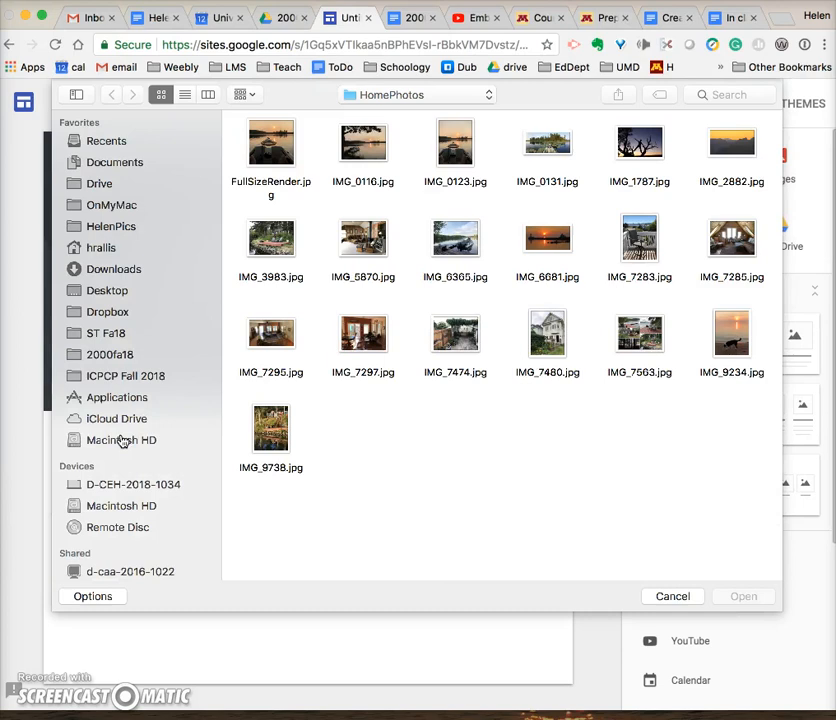
mouse_move(435, 491)
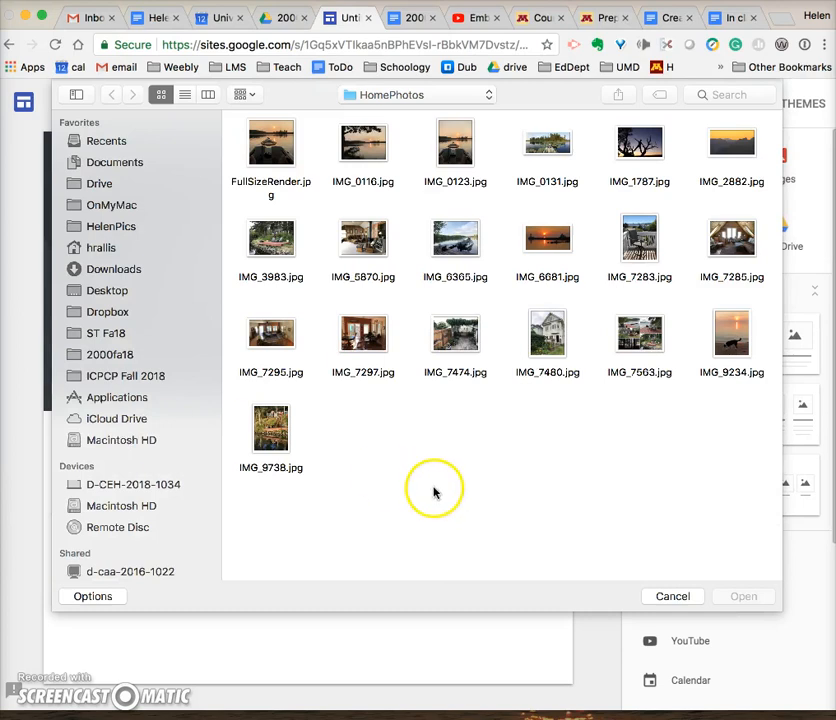
mouse_move(547, 247)
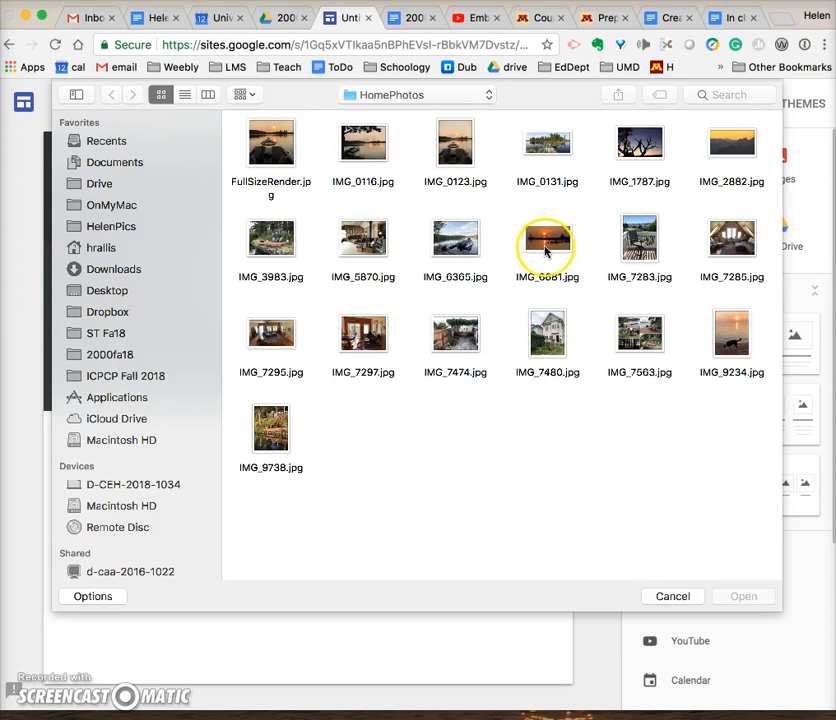
click(547, 248)
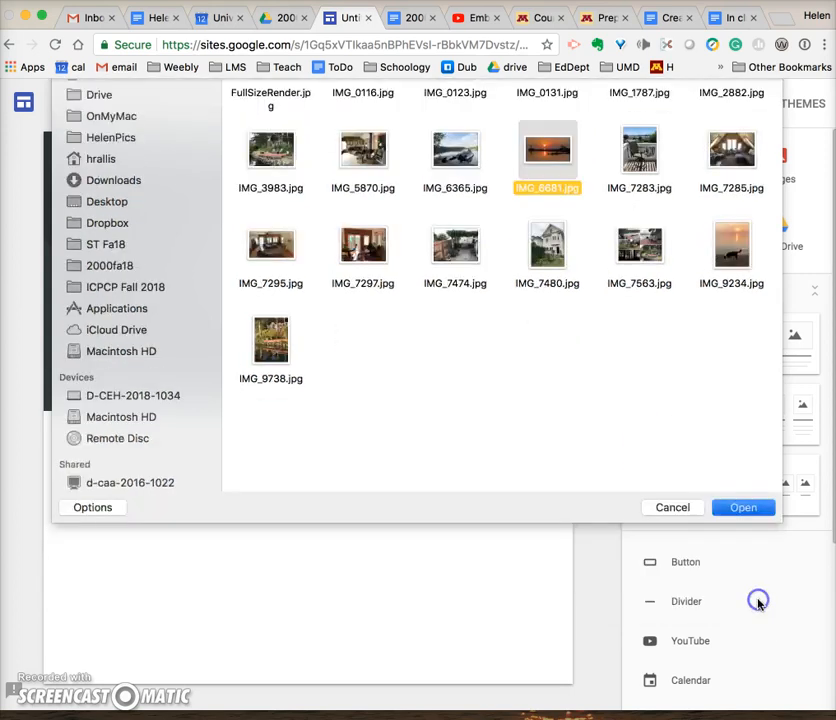
click(743, 507)
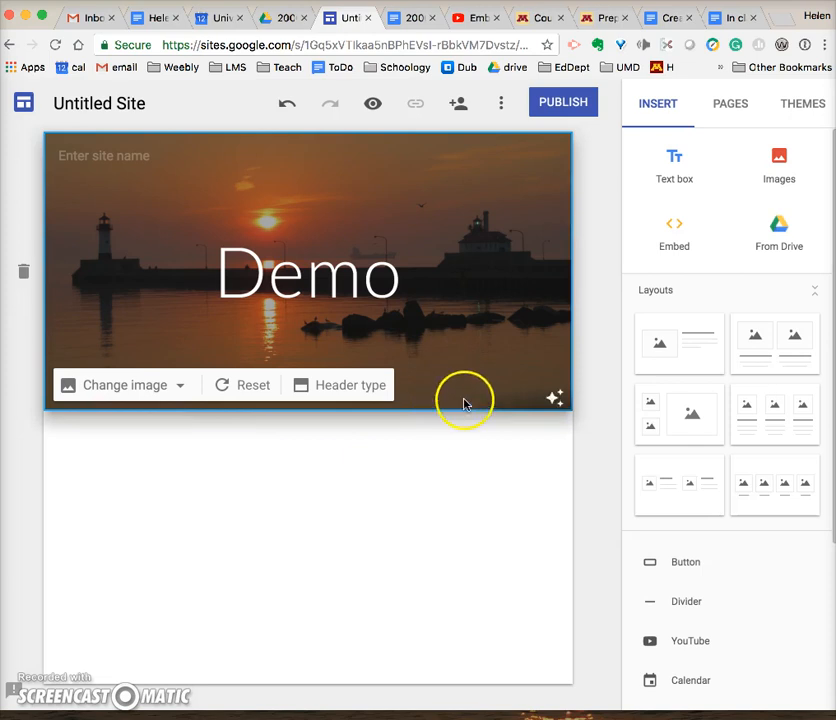
click(556, 397)
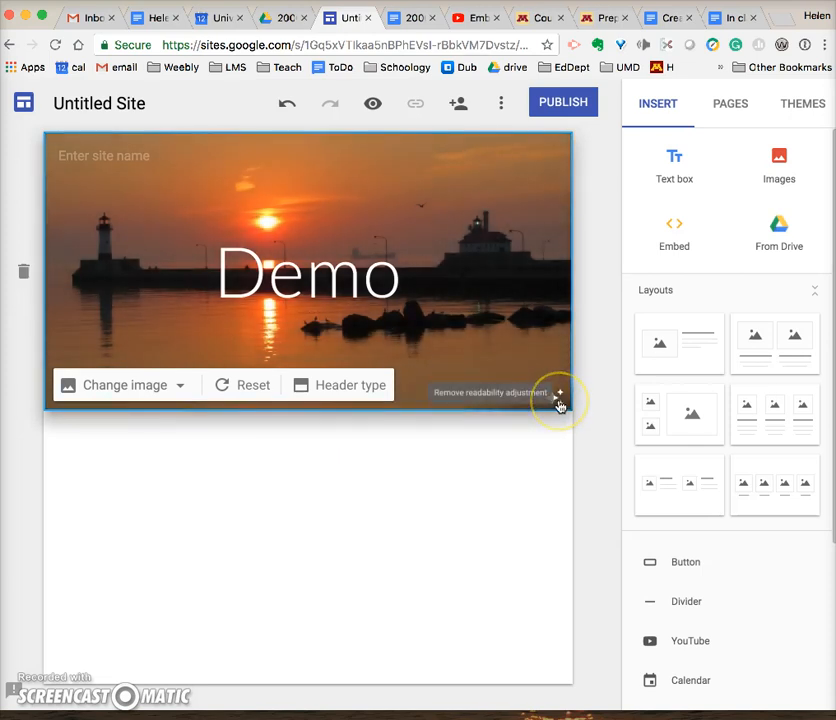
click(558, 393)
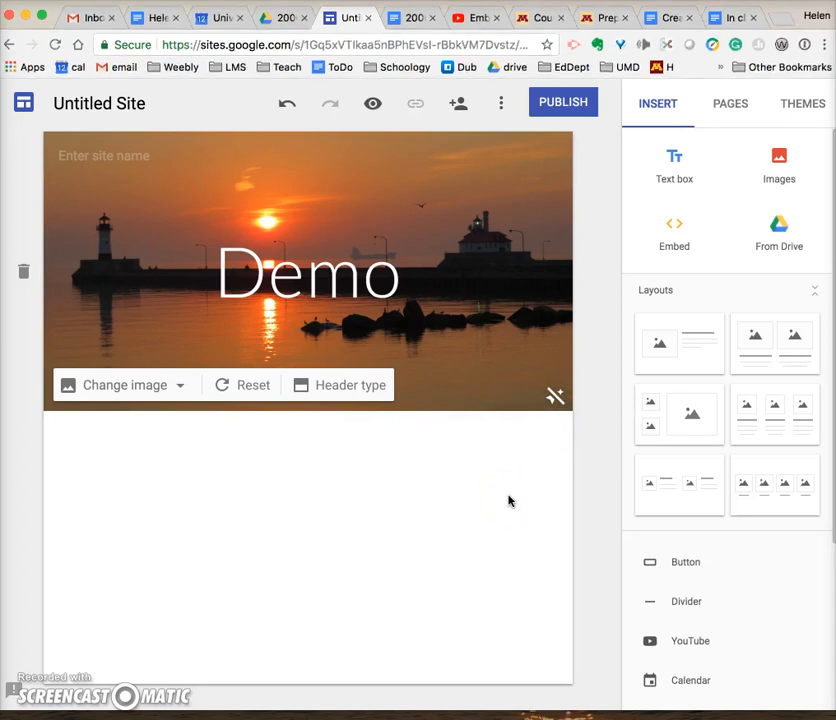
mouse_move(555, 396)
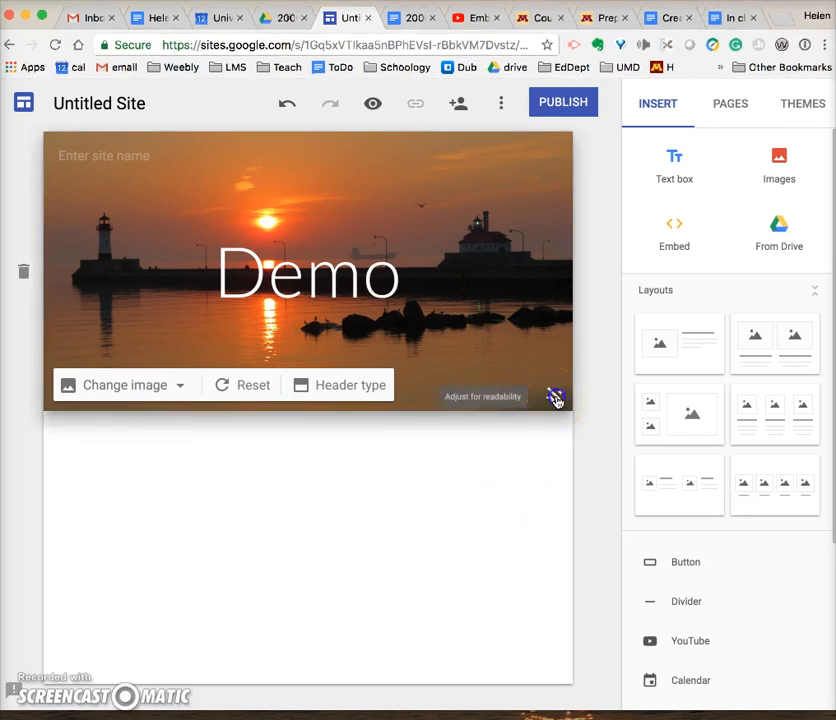
click(556, 397)
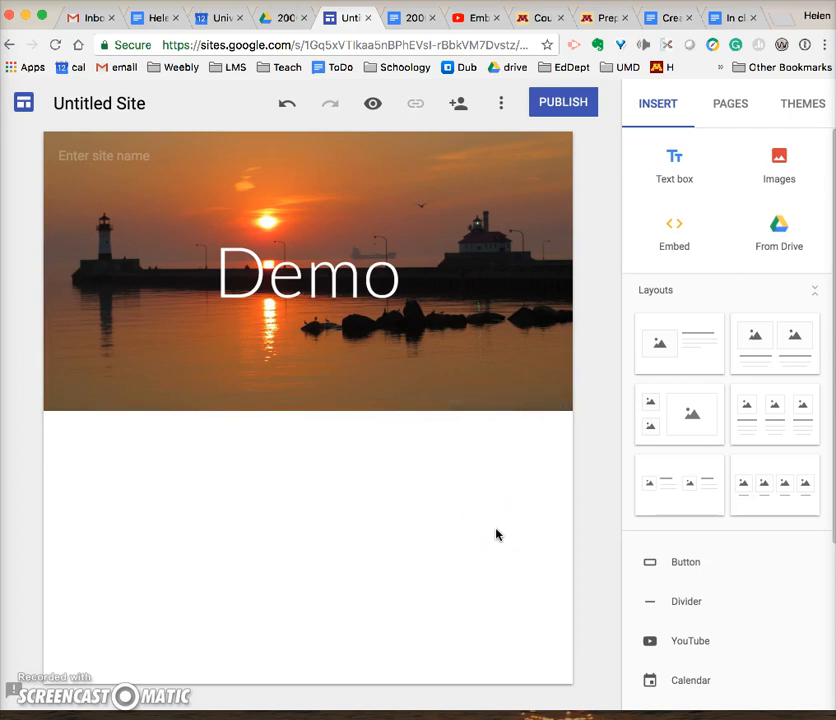
click(308, 290)
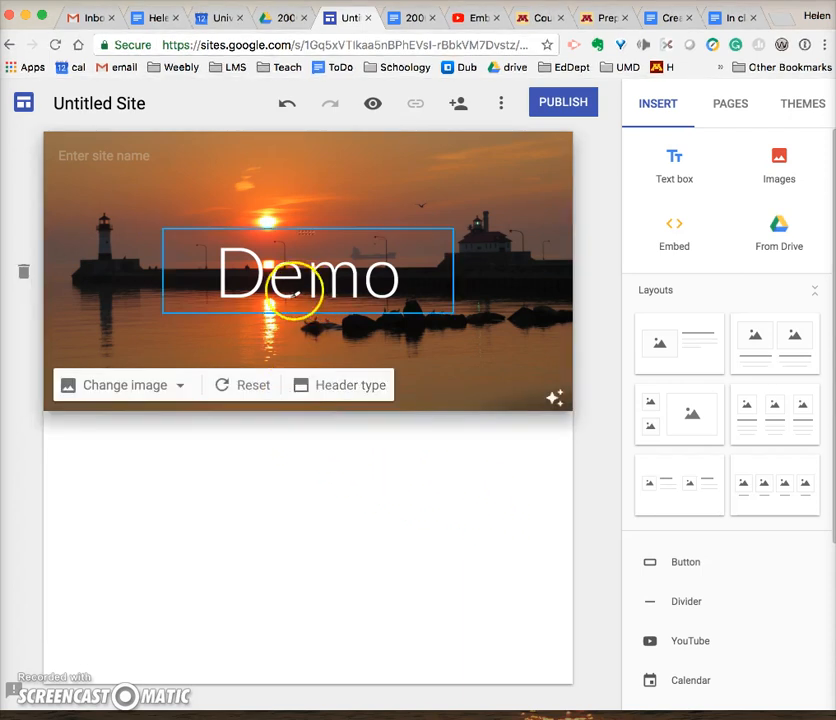
click(280, 485)
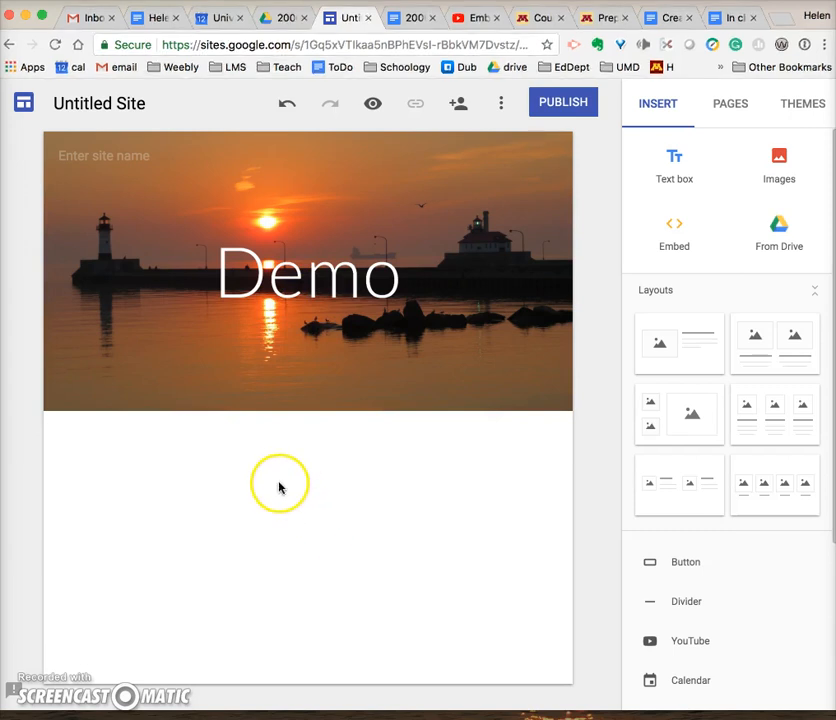
click(308, 270)
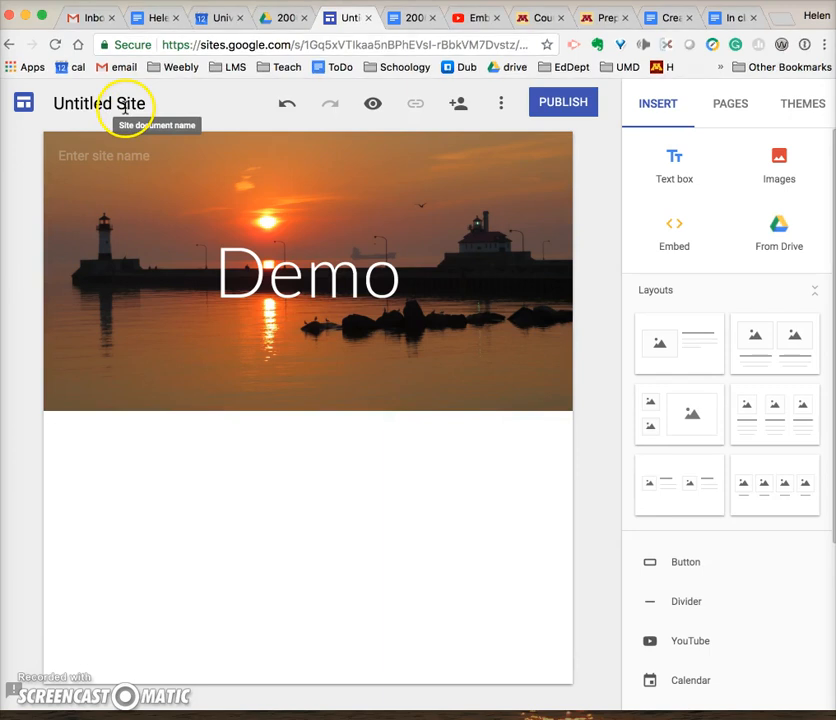
Name the site 'Demo Site' in the document name field.
click(99, 103)
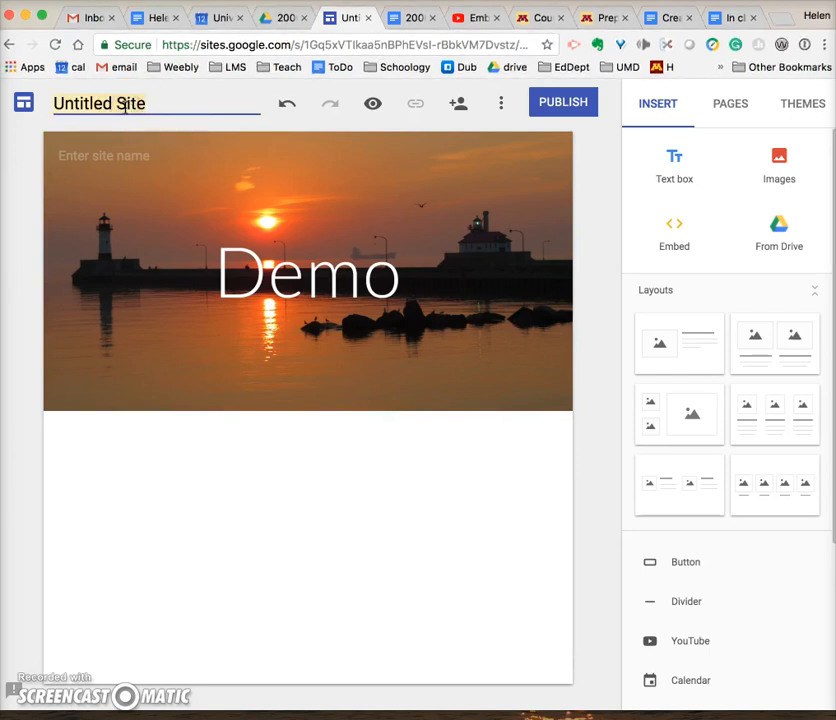
text(Demo Site)
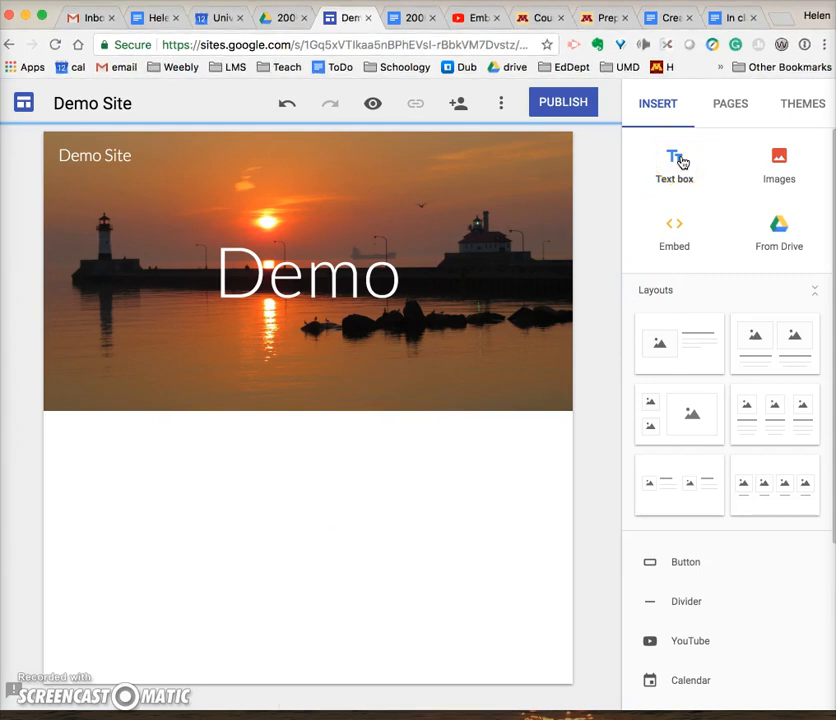
Insert a text box reading 'This is text (a text box)' below the banner.
click(674, 165)
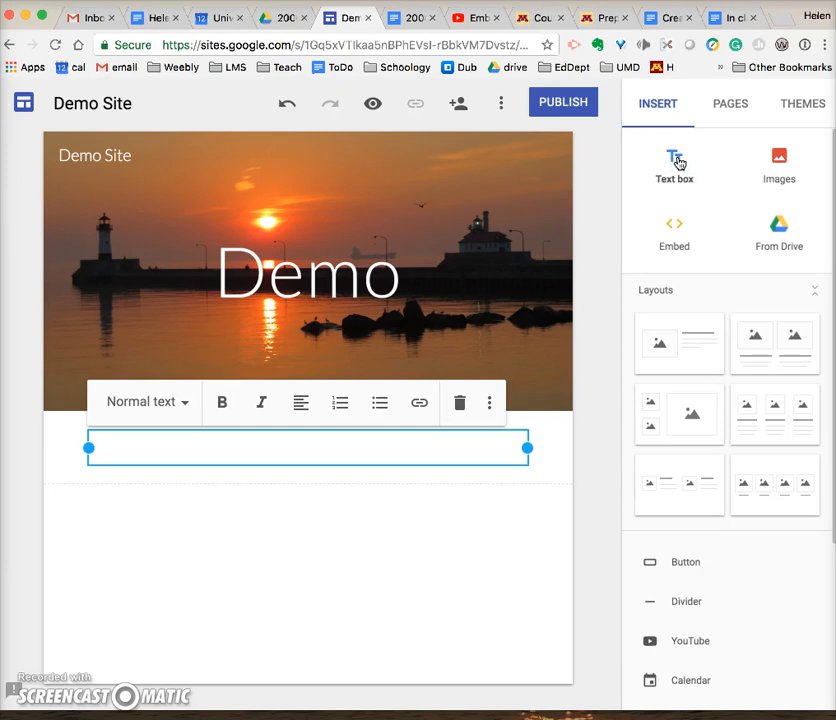
text(This)
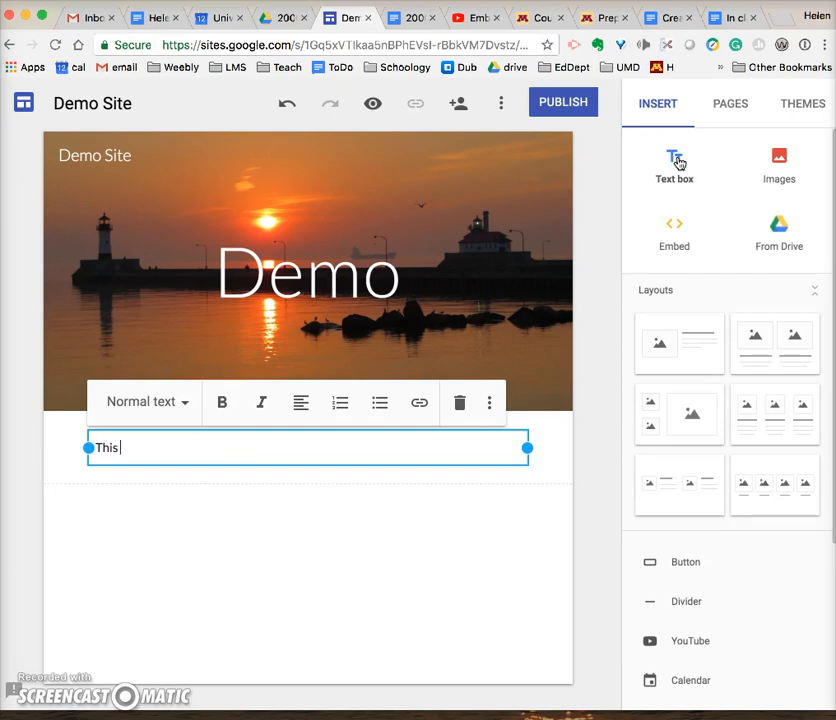
text(is text)
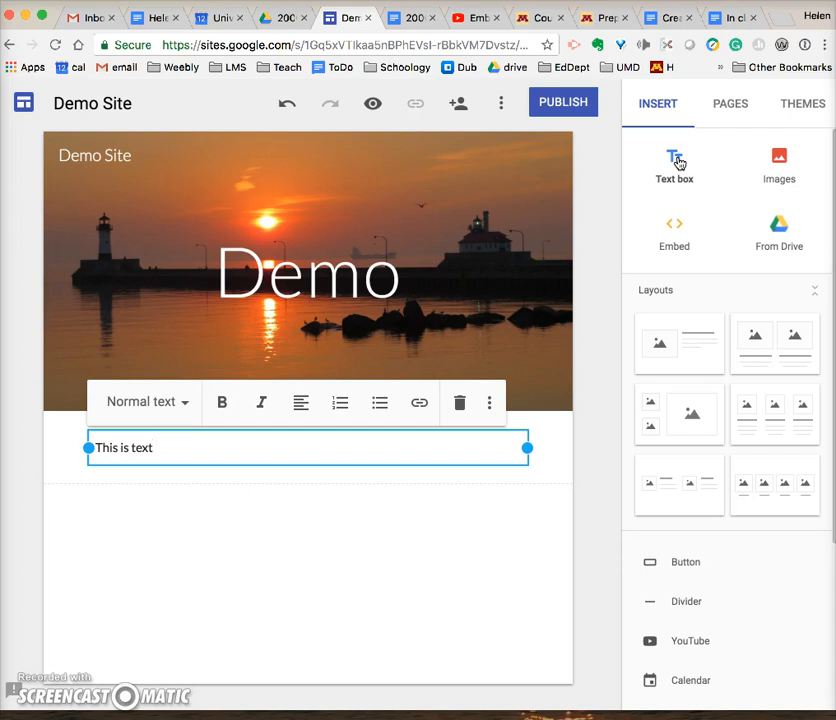
text((a text box)
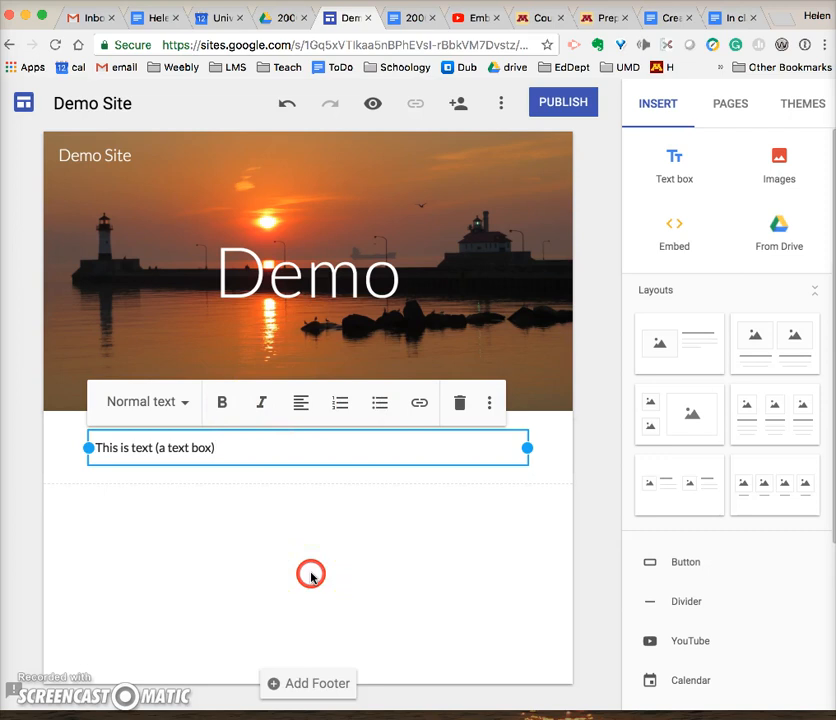
click(311, 574)
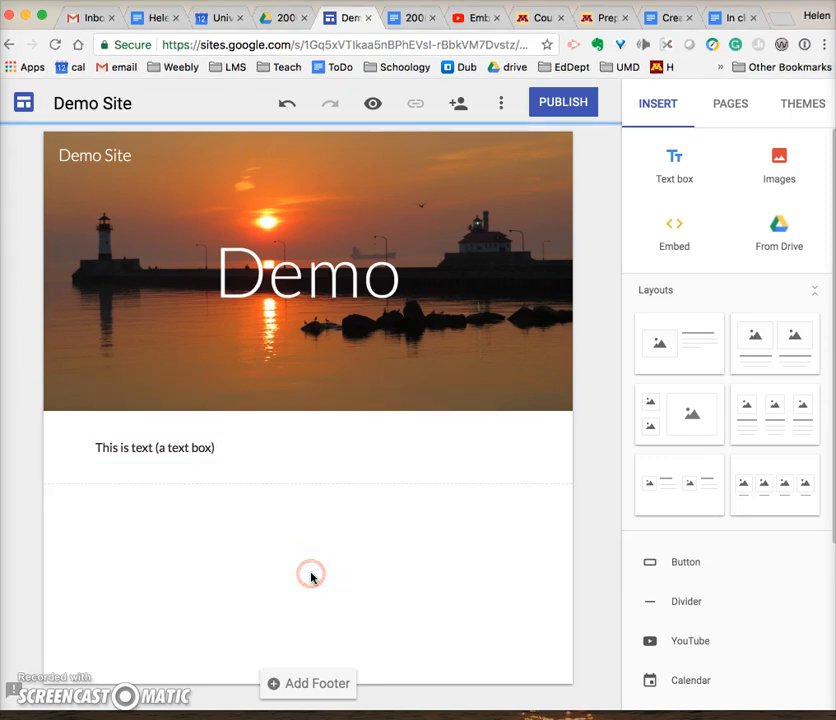
Upload the kayak photo FullSizeRender.jpg onto the page below the text line.
click(779, 160)
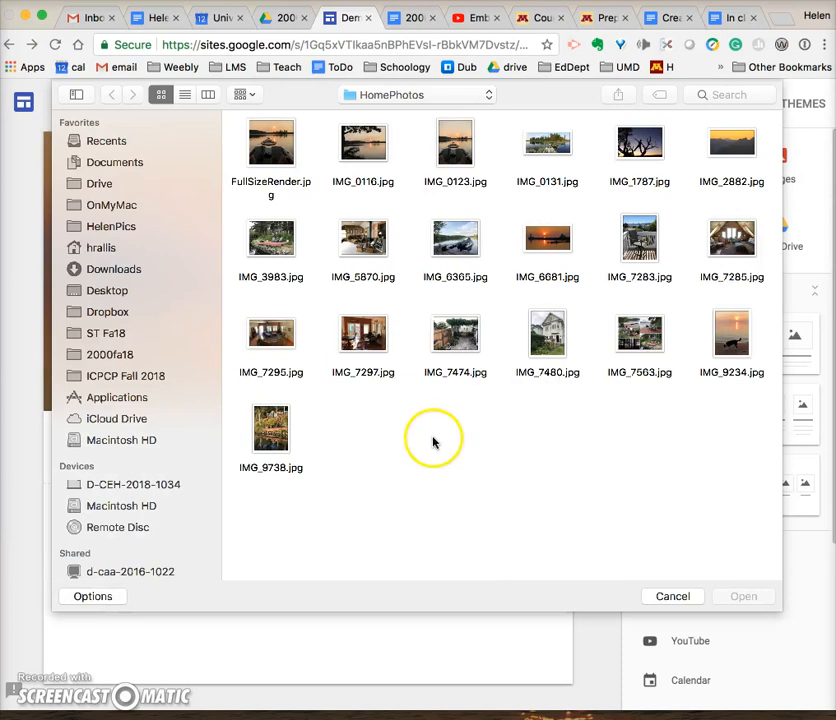
mouse_move(466, 410)
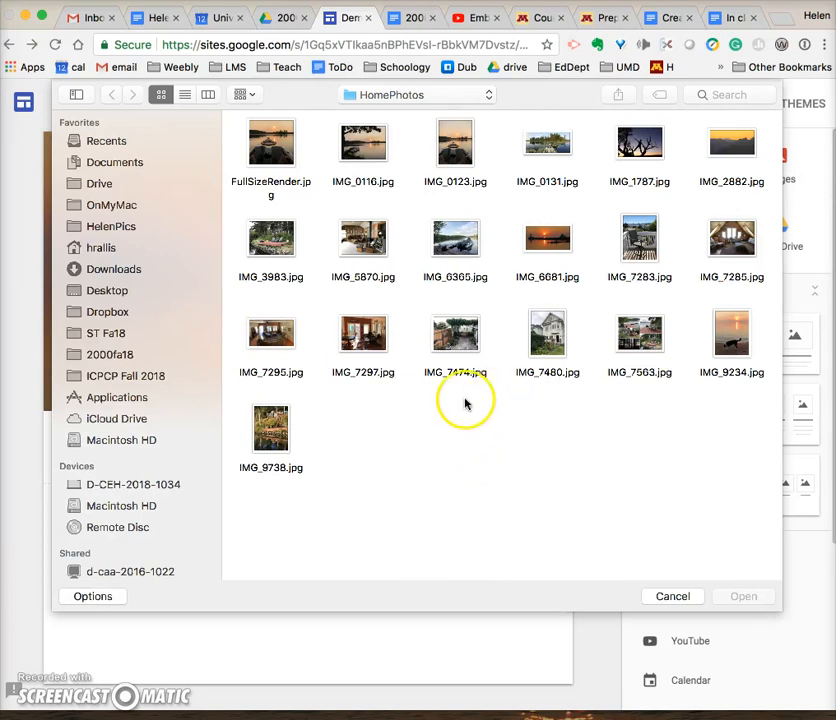
click(271, 141)
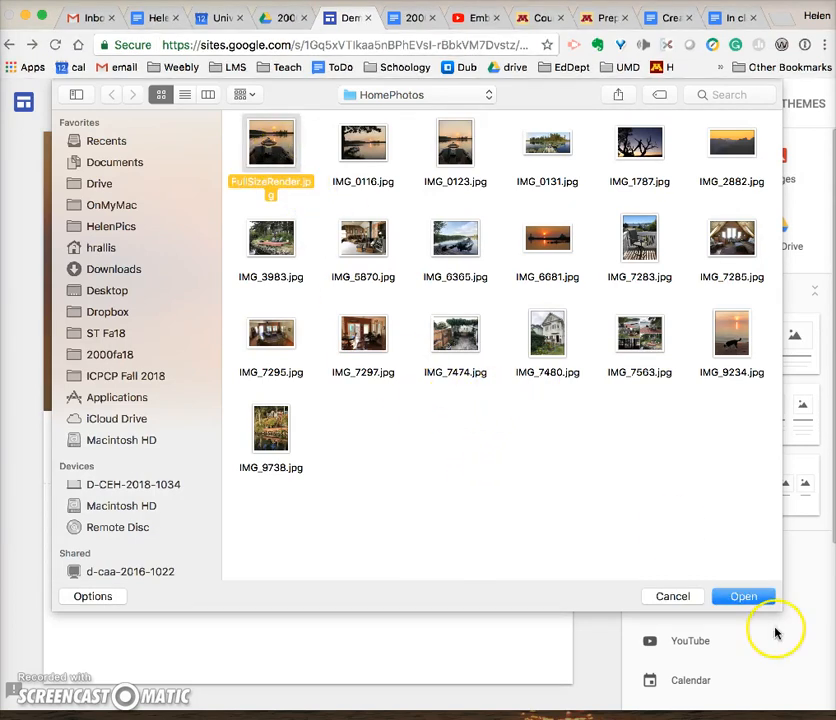
click(743, 596)
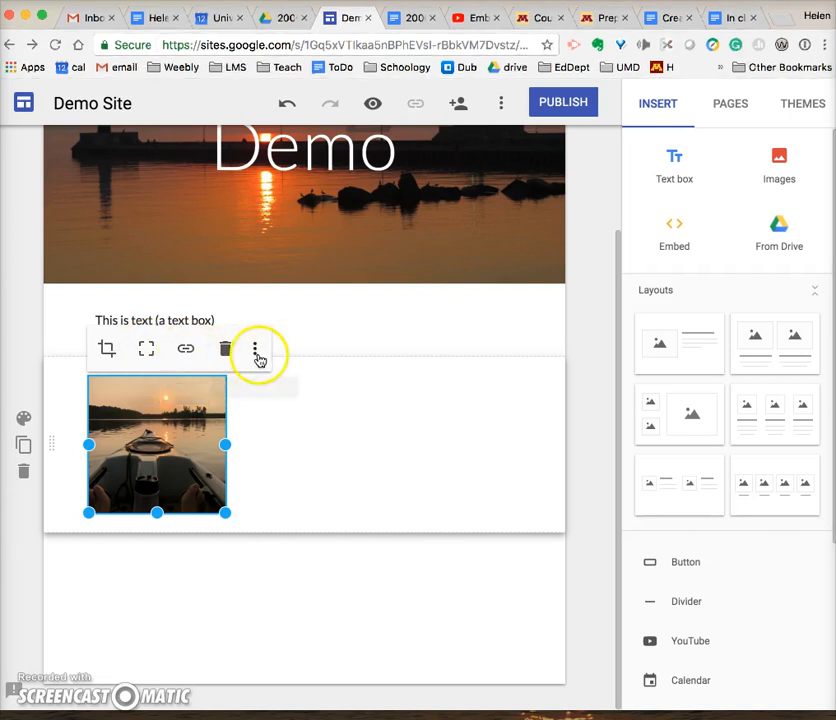
Set the kayak photo's alt text to 'Kayak at sunset' and apply it.
click(258, 348)
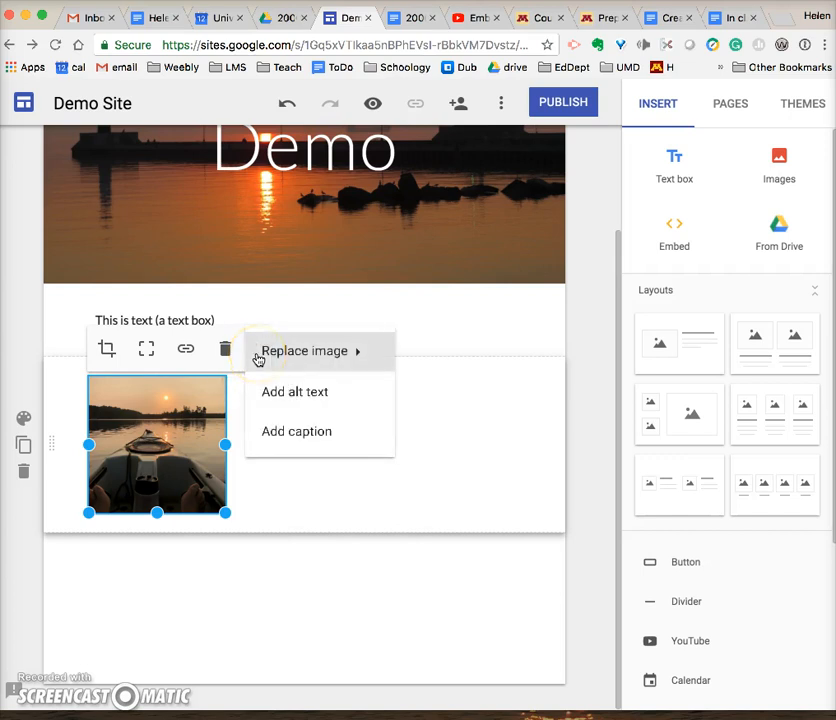
mouse_move(294, 391)
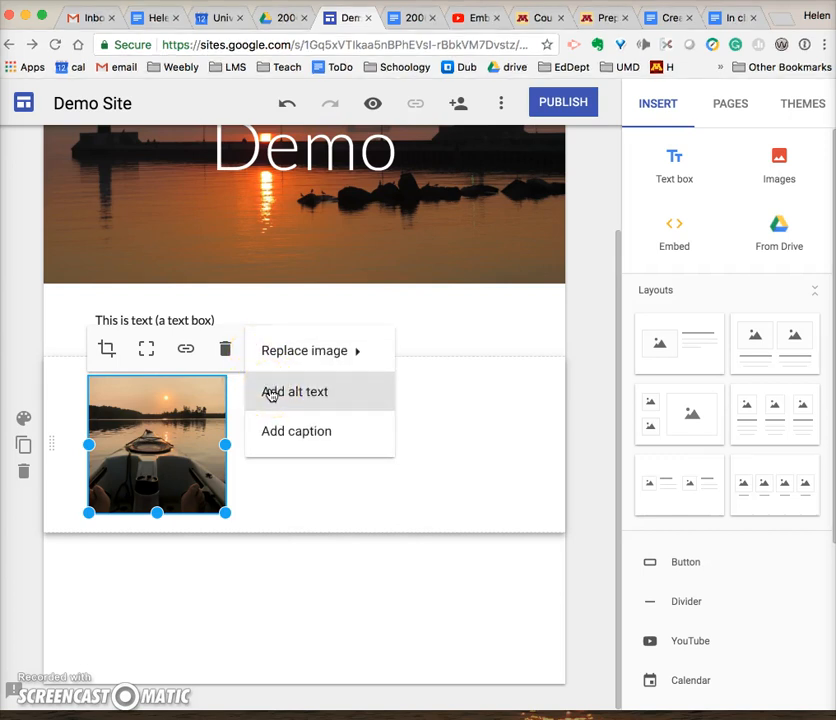
click(294, 391)
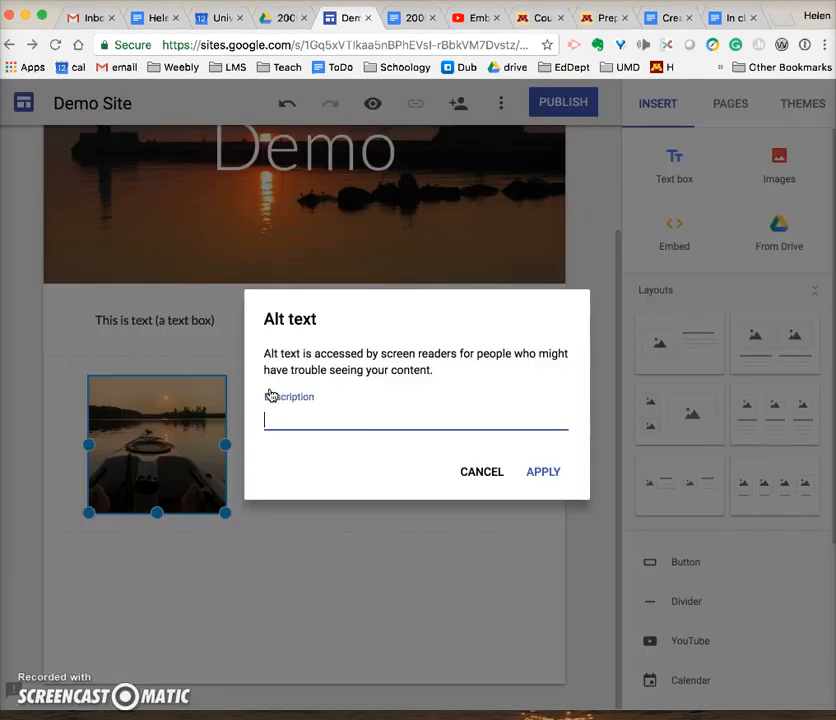
text(K)
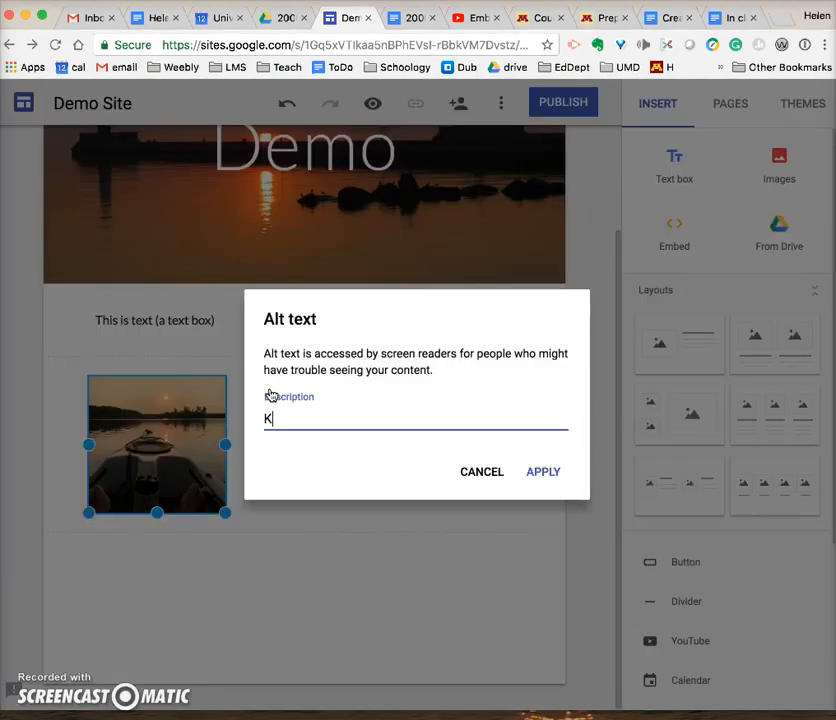
text(ayak at)
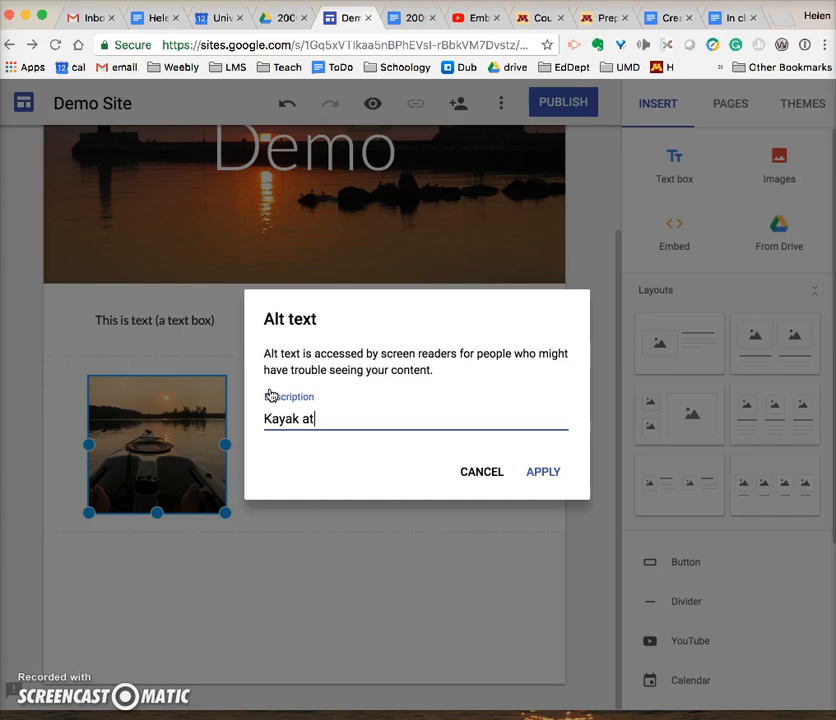
text(sunet)
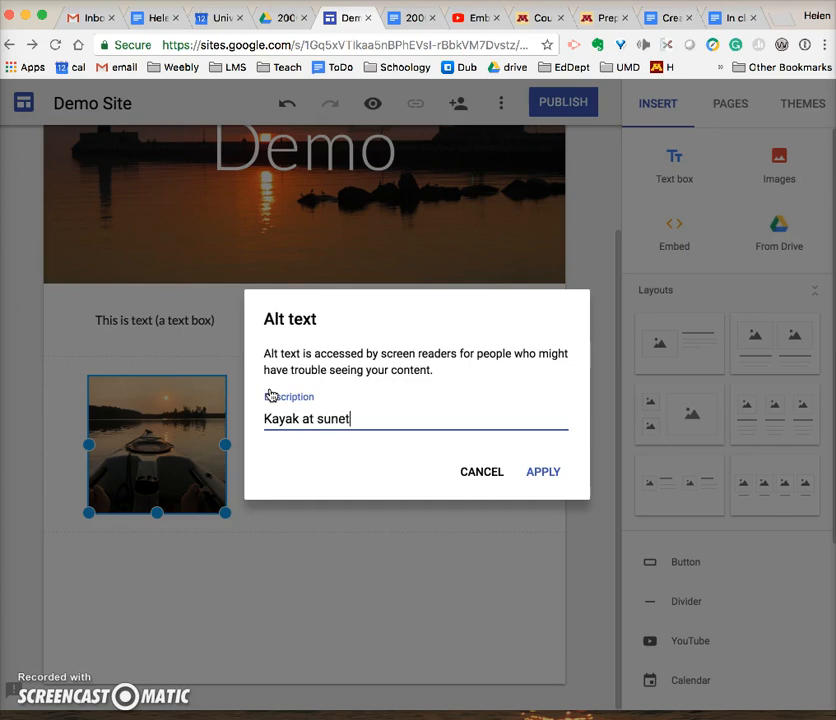
text(s)
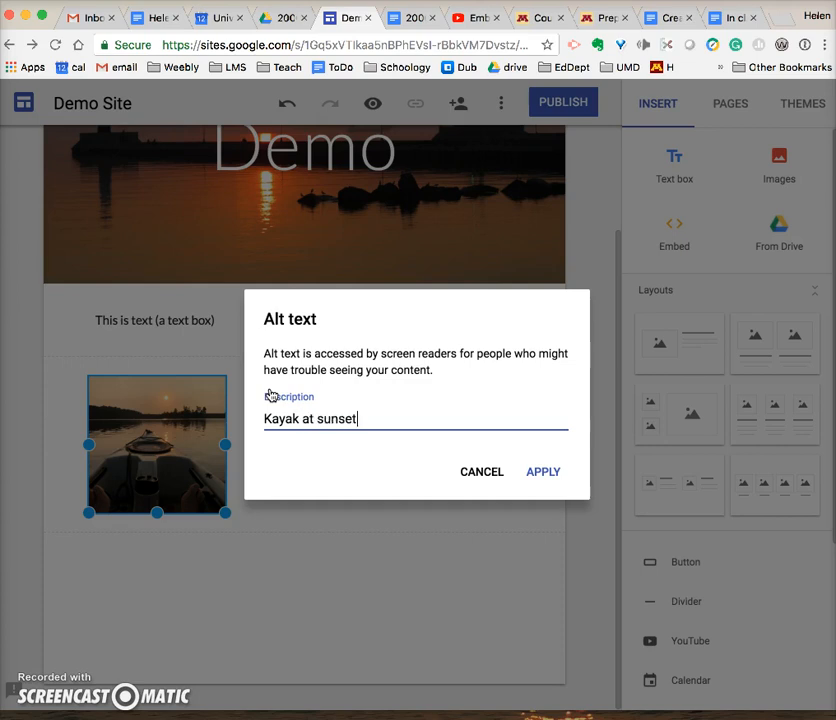
click(543, 471)
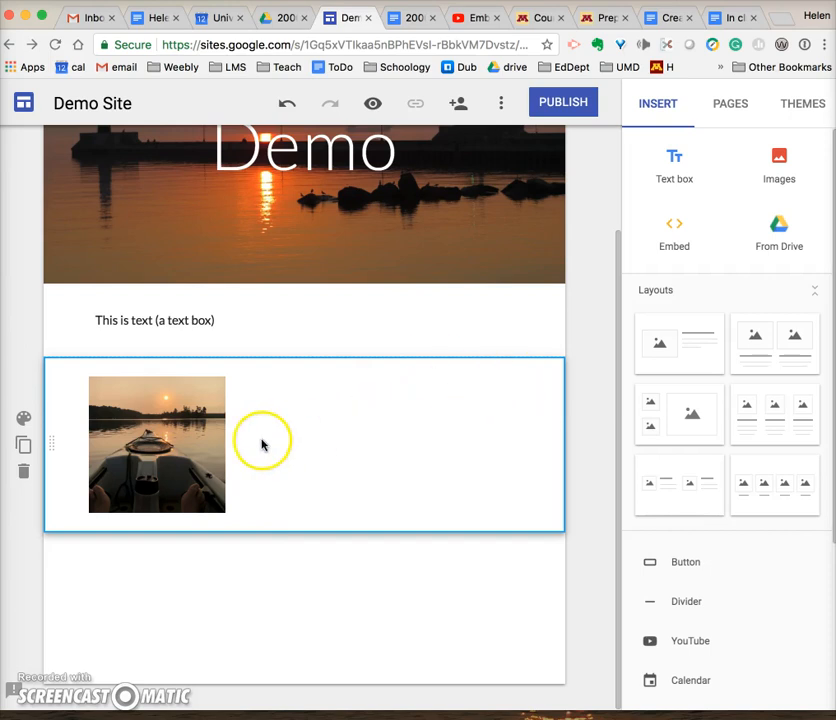
Write a text caption beside the kayak photo about sunrise kayaking with a coffee mug.
click(263, 443)
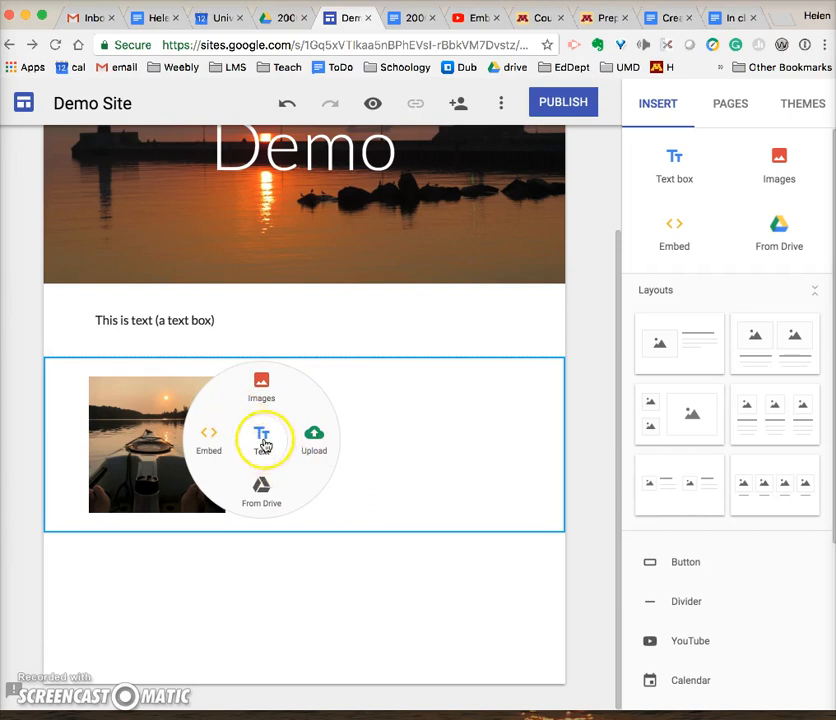
click(261, 440)
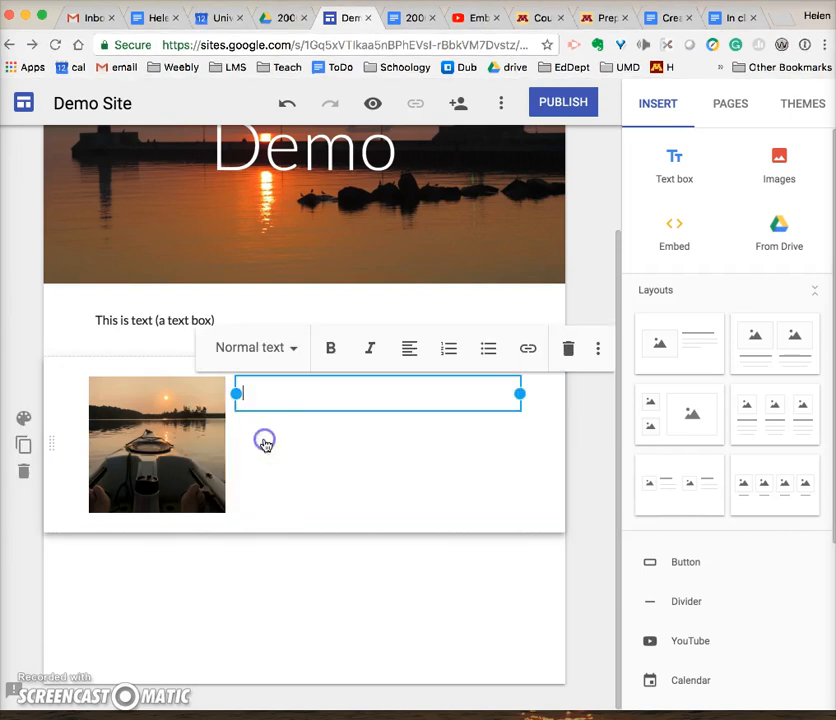
text(This is)
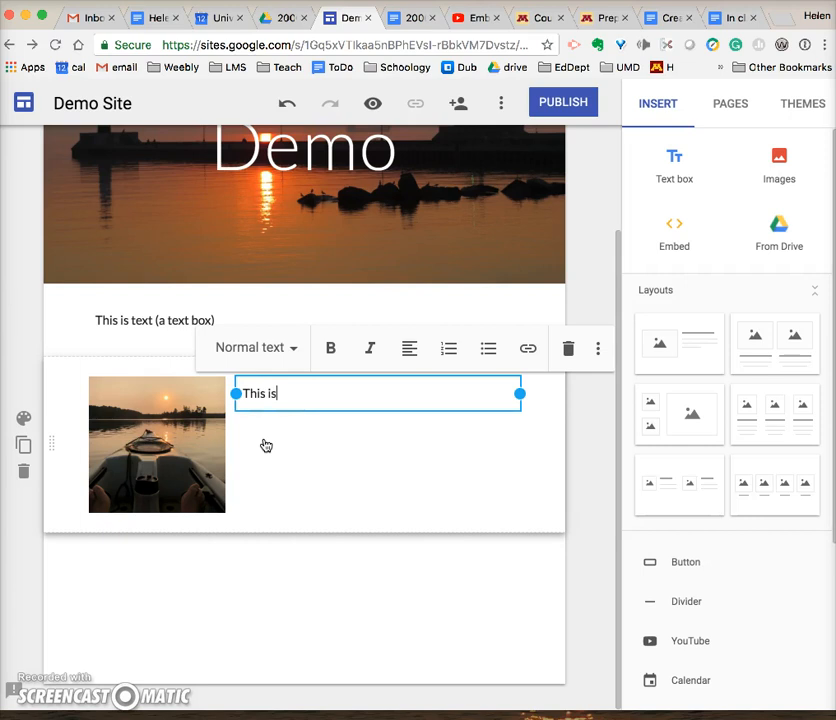
text(a photo of me kaying)
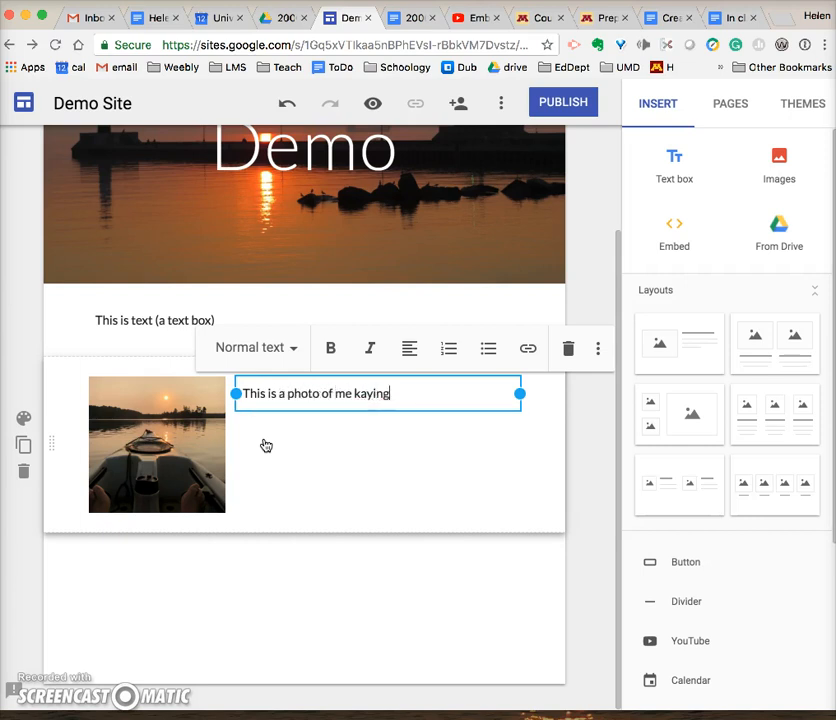
key(Backspace)
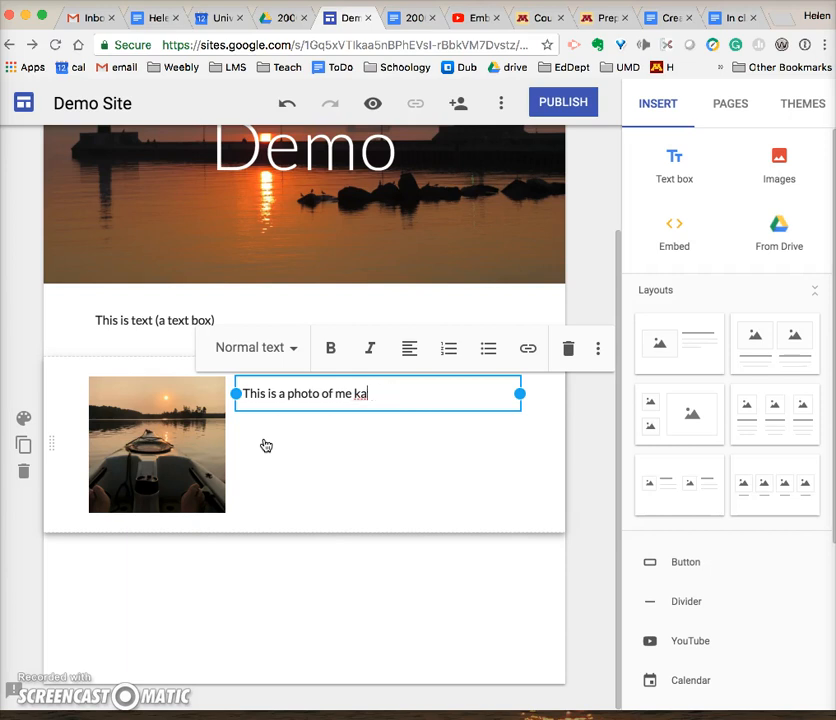
text(ka)
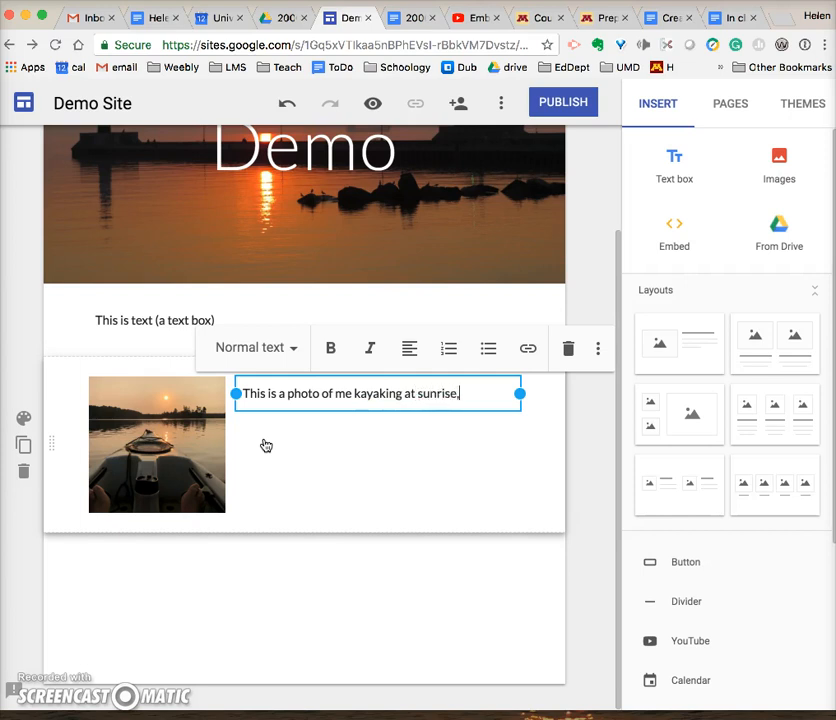
text(Notice coffee mug at)
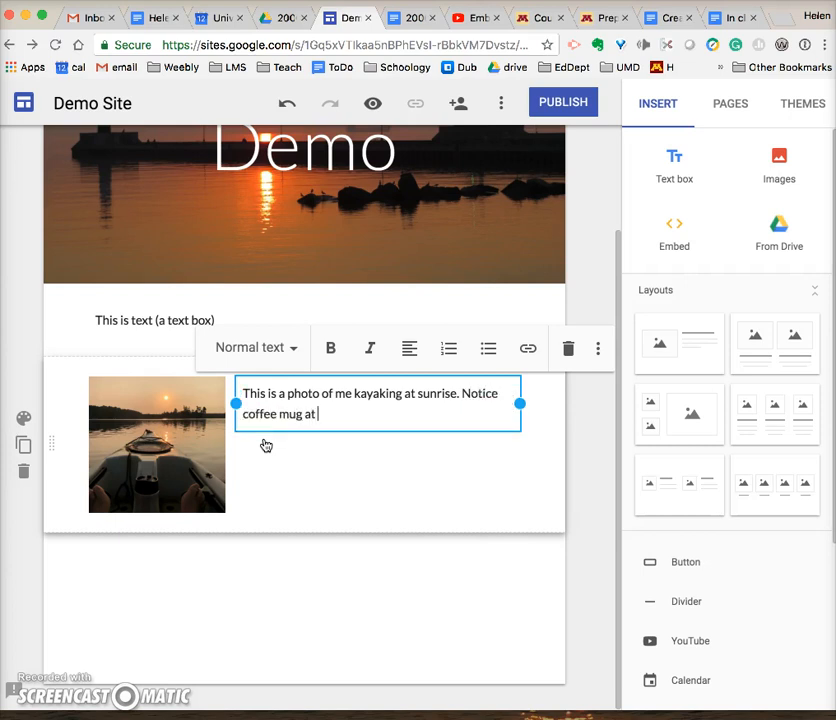
text(my feet :))
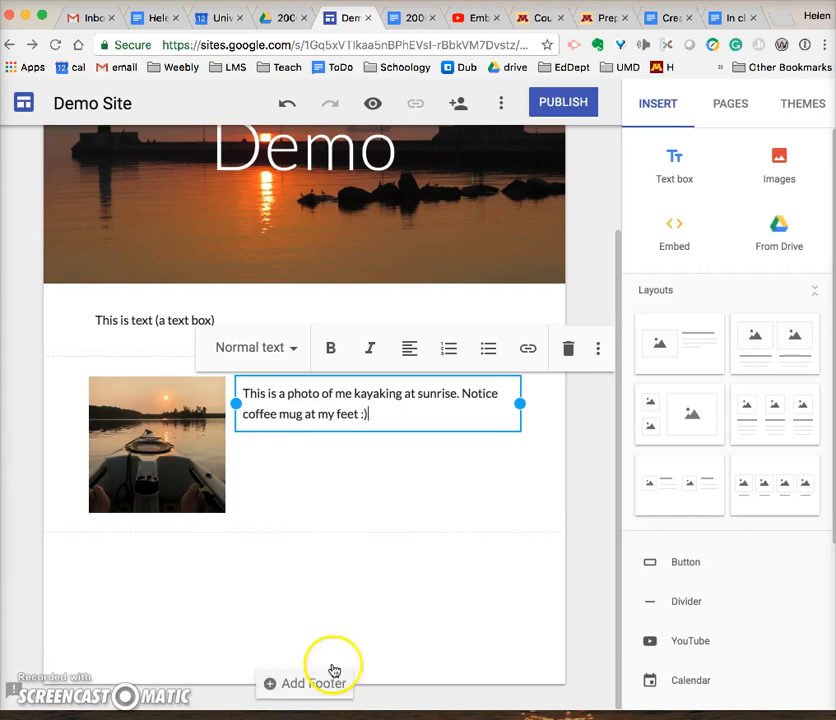
click(405, 505)
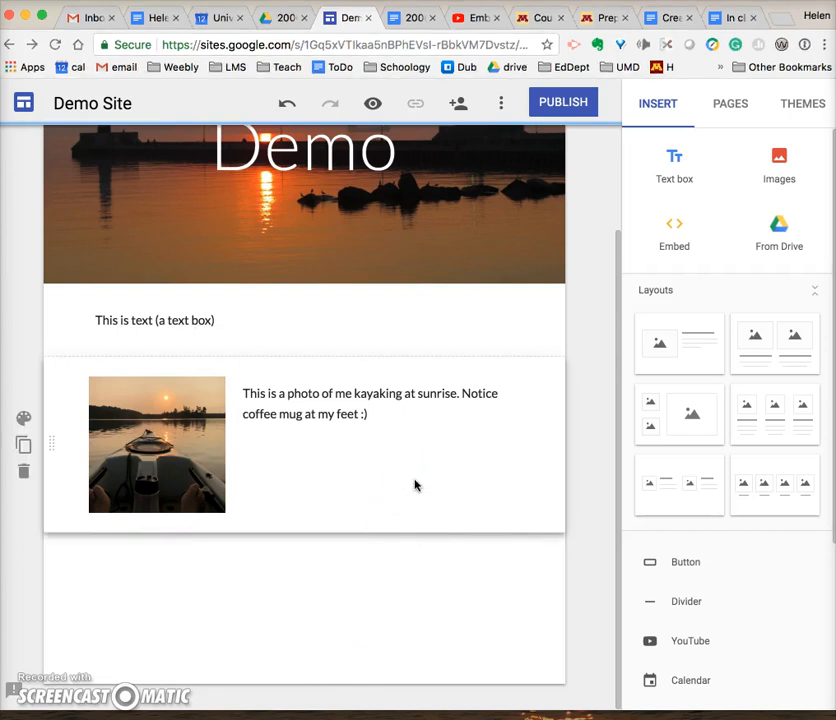
mouse_move(675, 235)
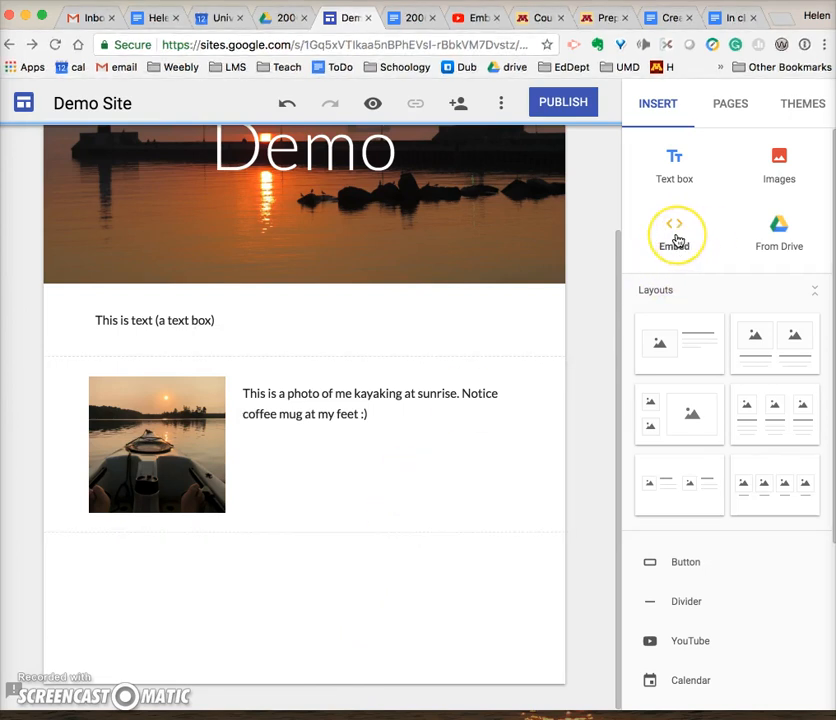
Start a web embed on the page, then switch to the YouTube video's tab.
click(676, 235)
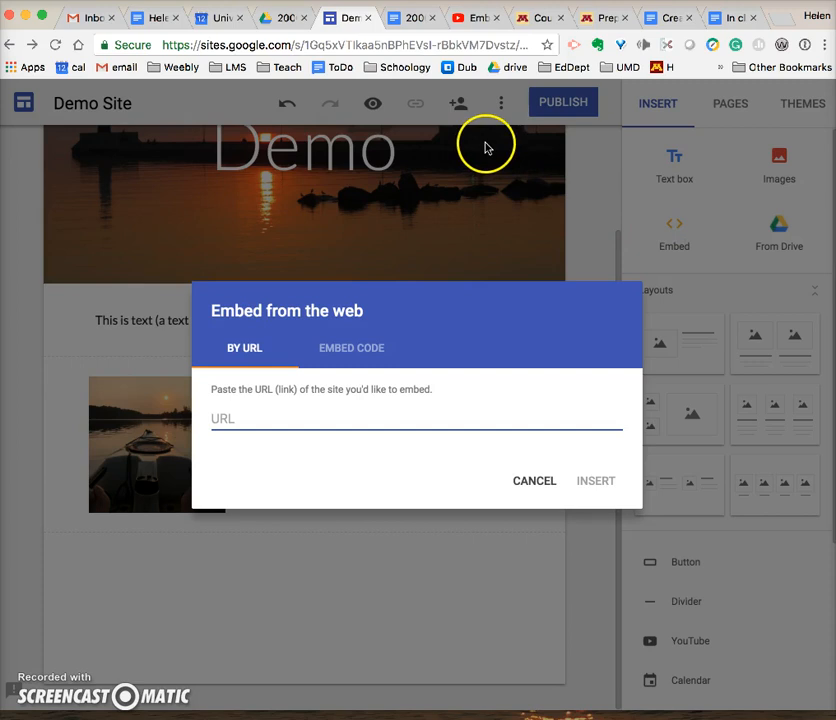
mouse_move(348, 347)
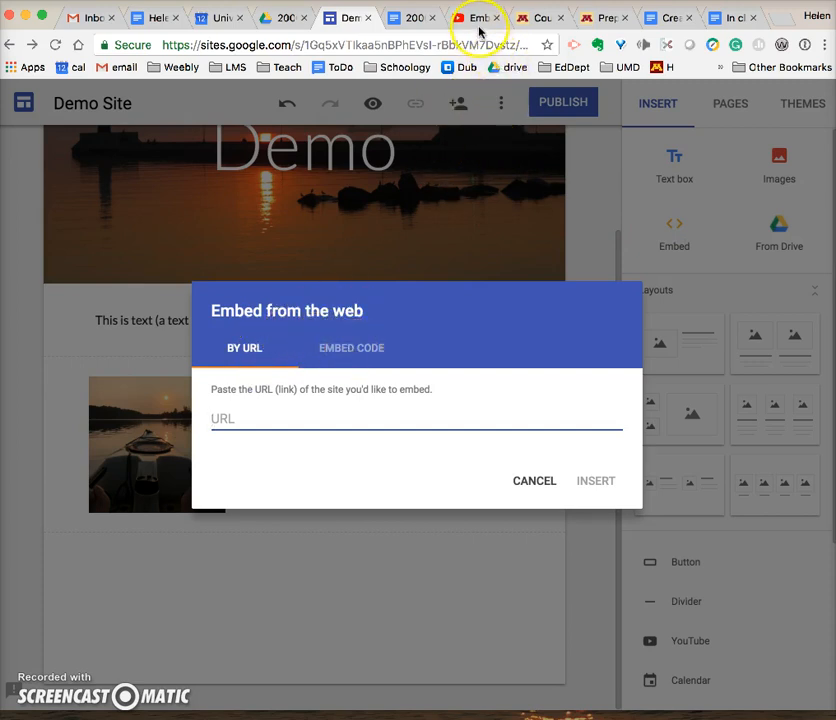
click(478, 17)
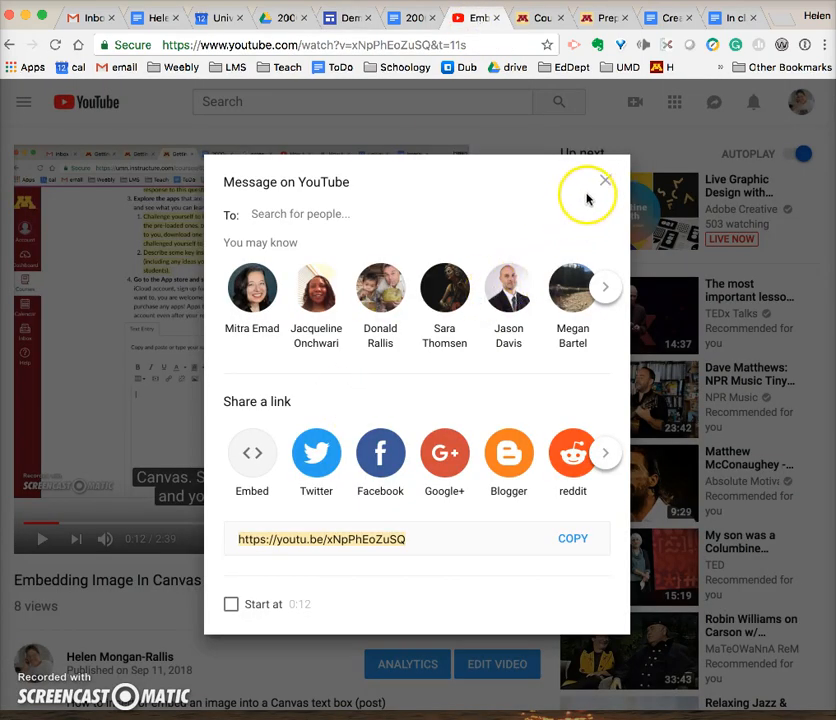
Copy the video's youtu.be short link and return to the Demo Site tab.
click(605, 181)
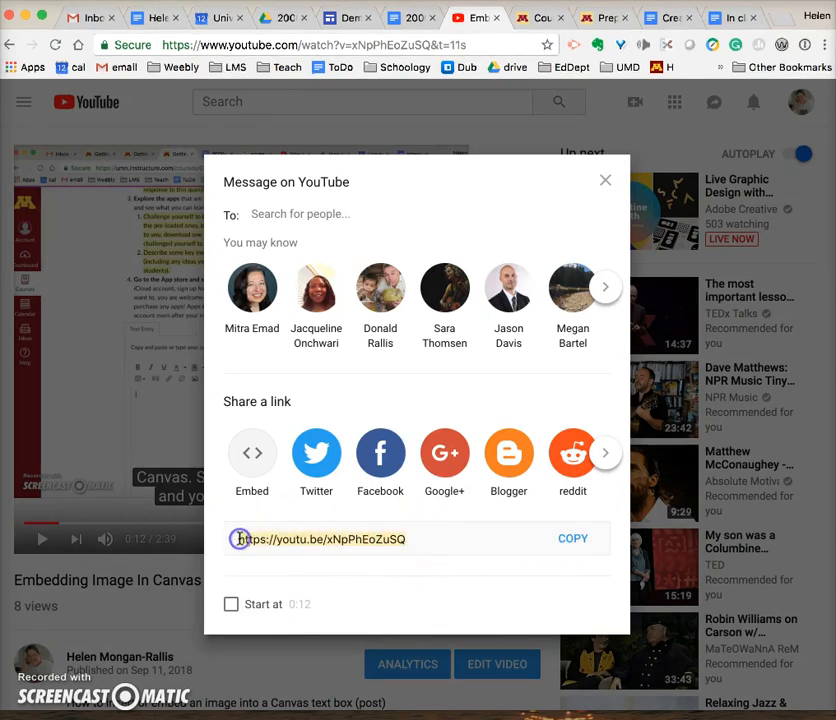
click(572, 538)
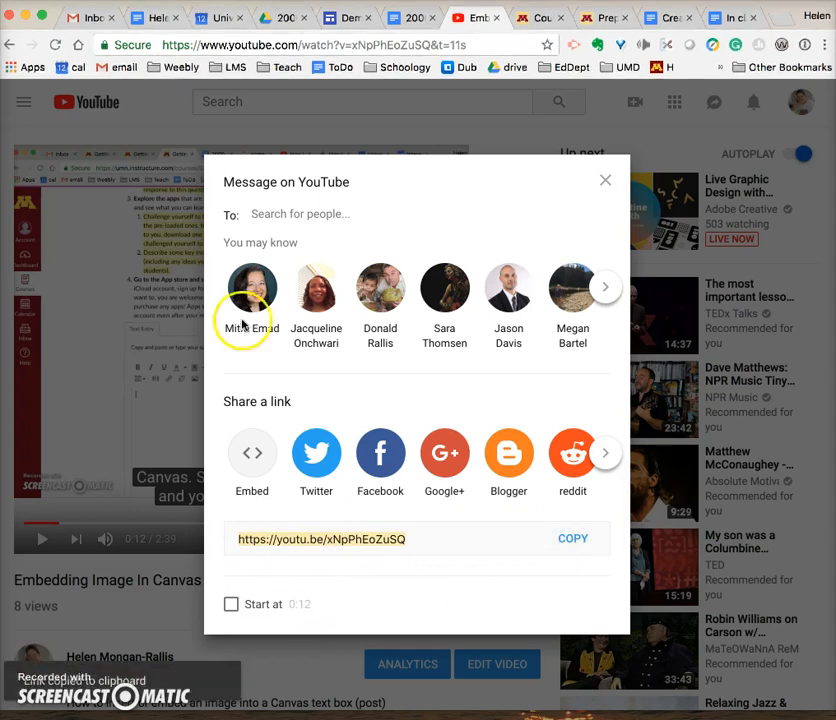
click(345, 18)
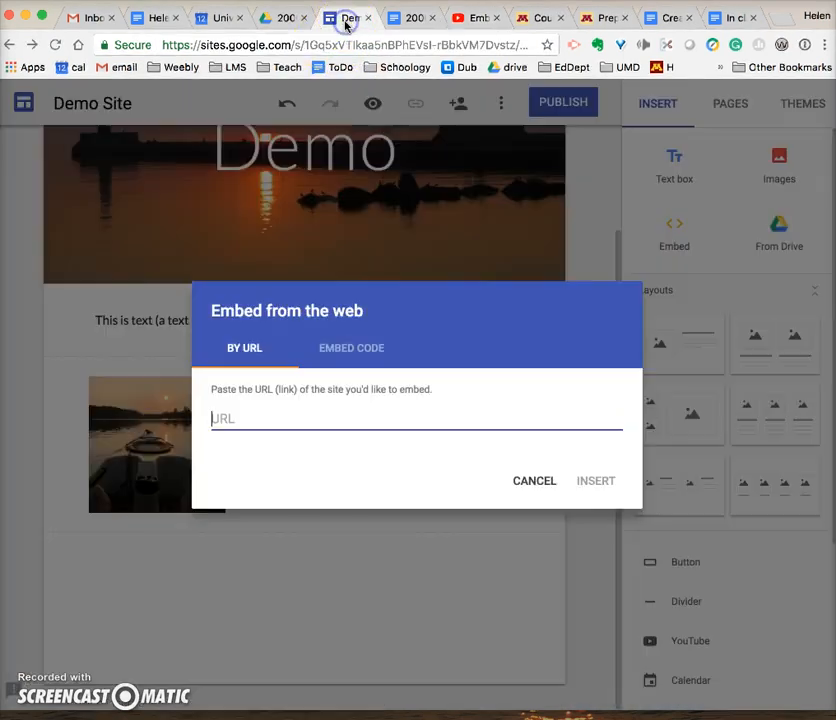
click(288, 418)
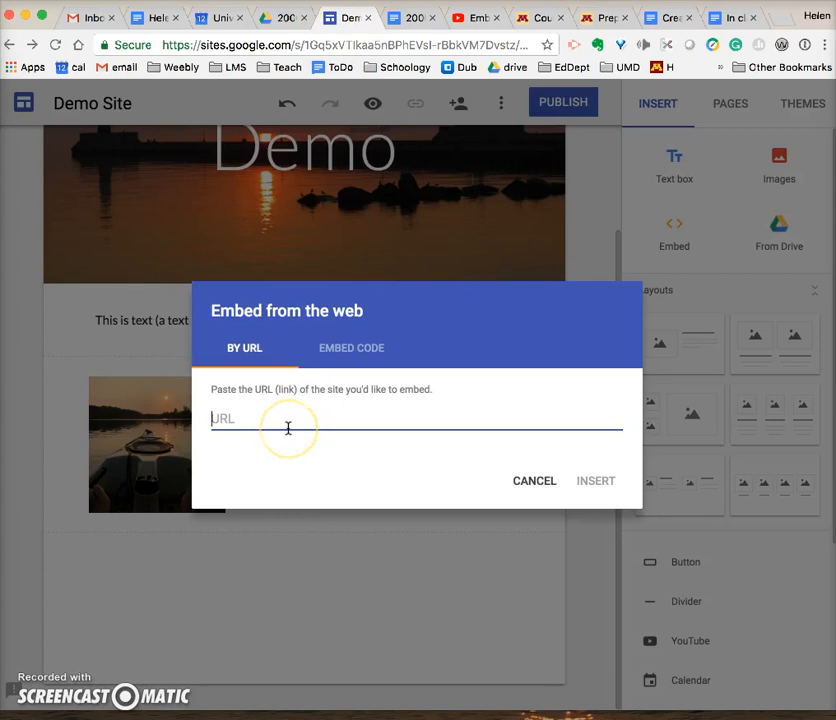
text(https://youtu.be/xNpPhEoZuSQ)
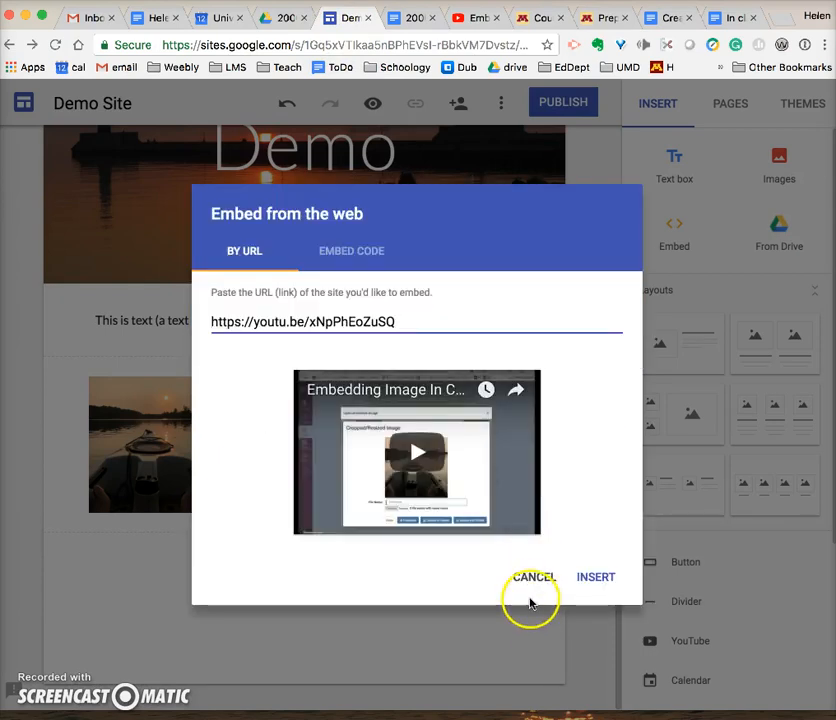
click(595, 577)
text(Video showing how to)
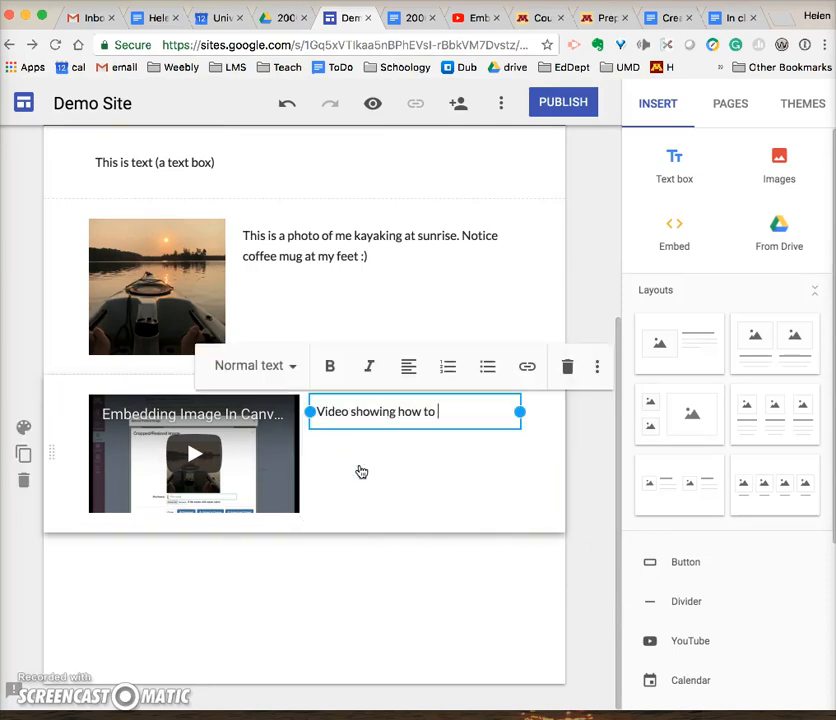
text(embed an image in Canvas)
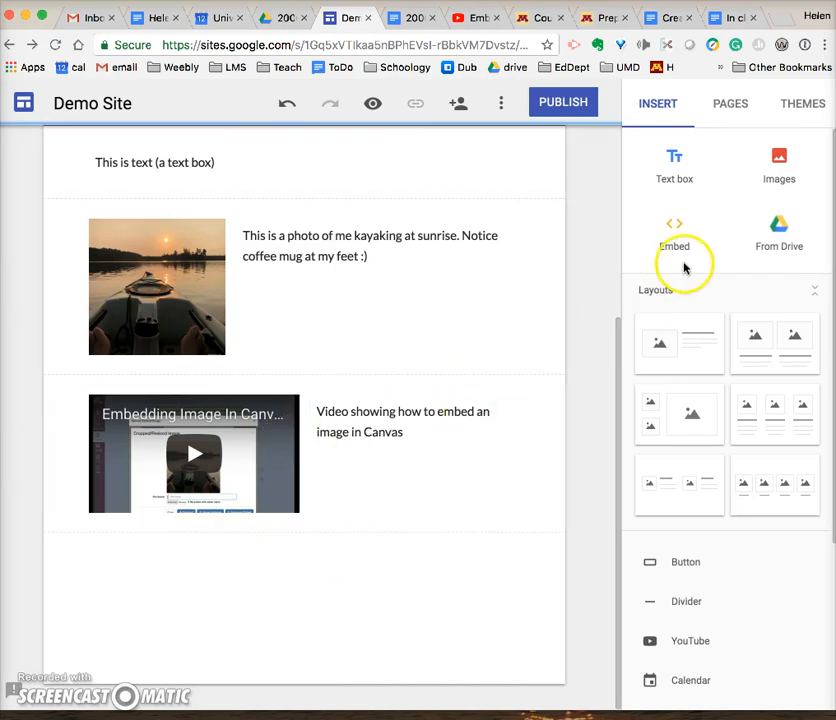
mouse_move(779, 235)
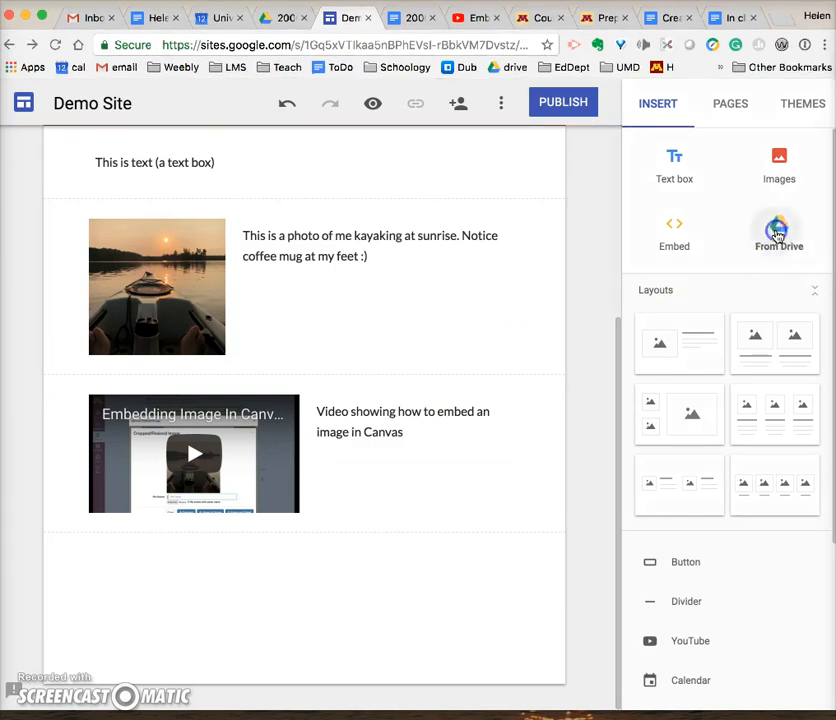
Insert 'How to sign up on Google Calendar' from Drive's OnMyMac folder.
click(778, 230)
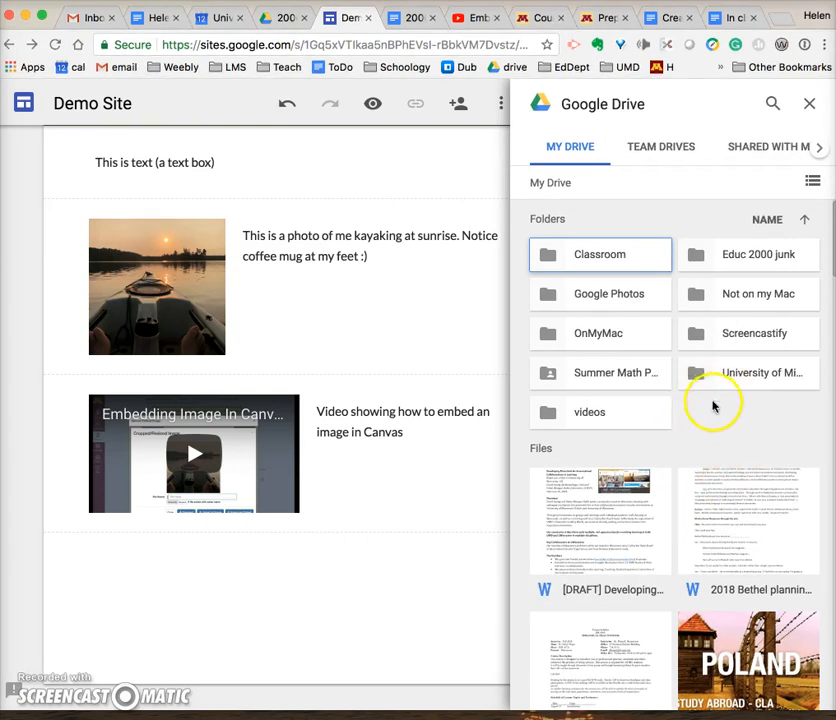
click(590, 412)
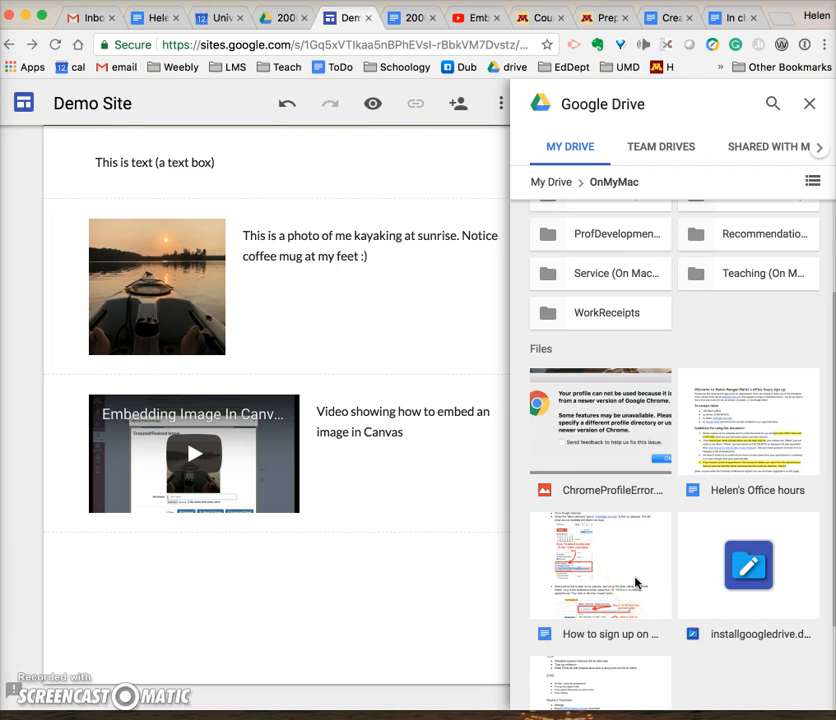
click(600, 565)
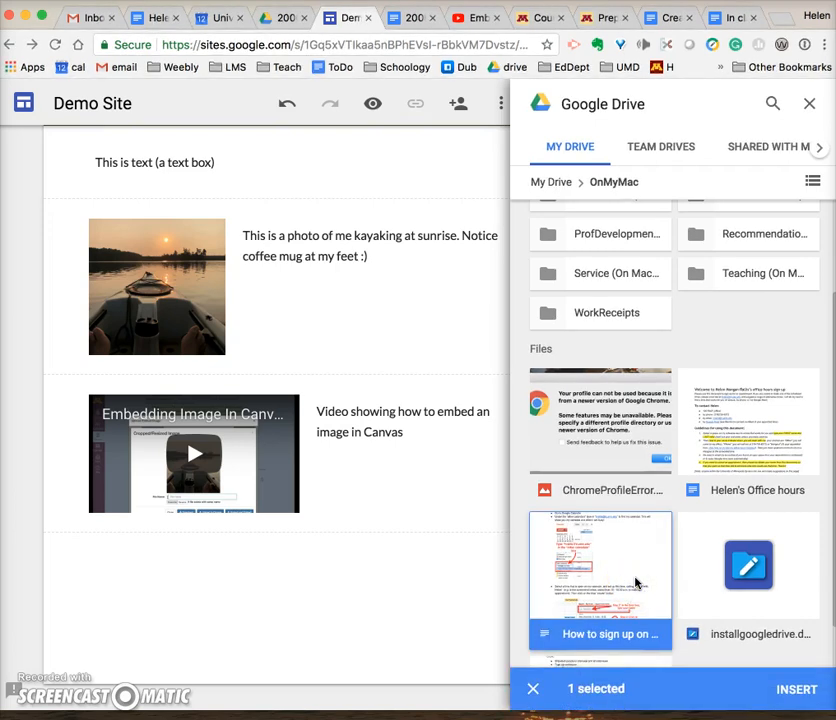
click(600, 565)
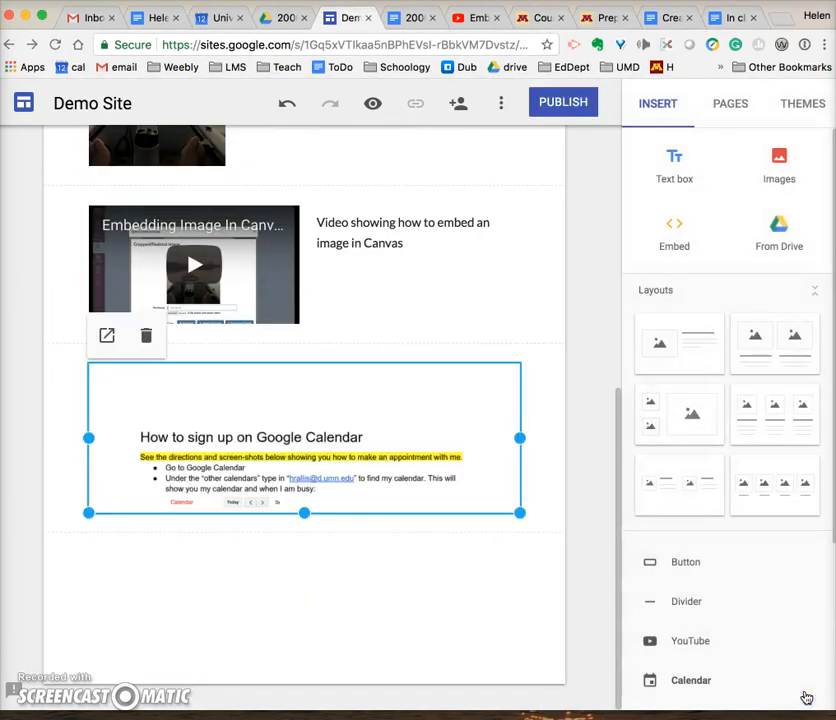
mouse_move(400, 497)
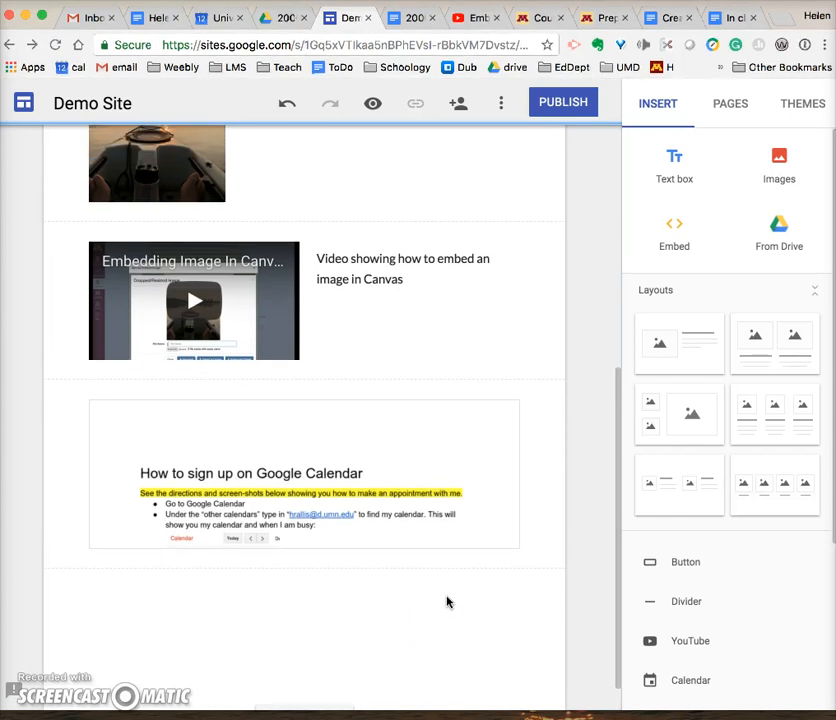
Set the publish web address to hrallisdemo-site and open the viewing permissions.
scroll(up, 3)
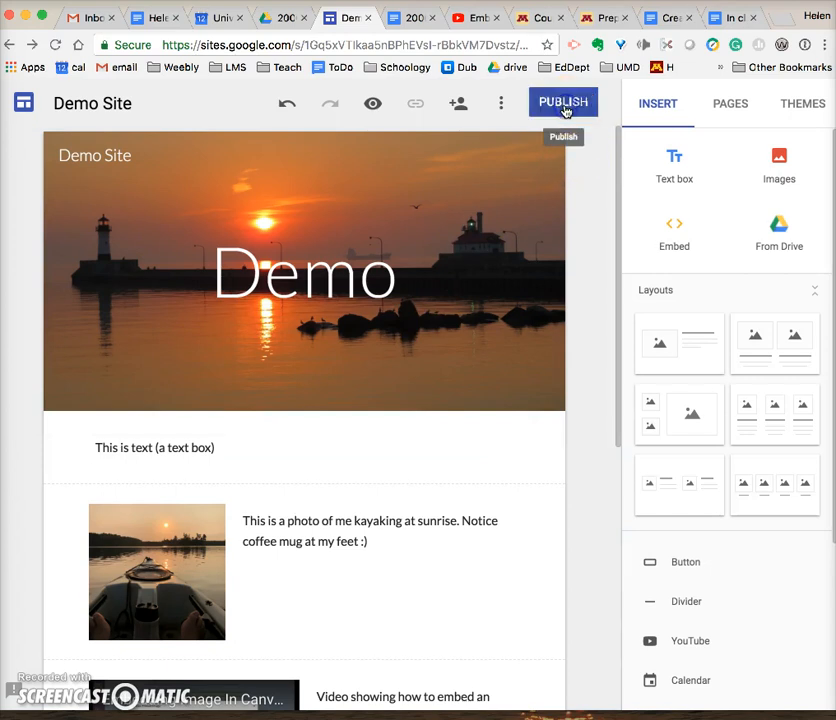
click(563, 102)
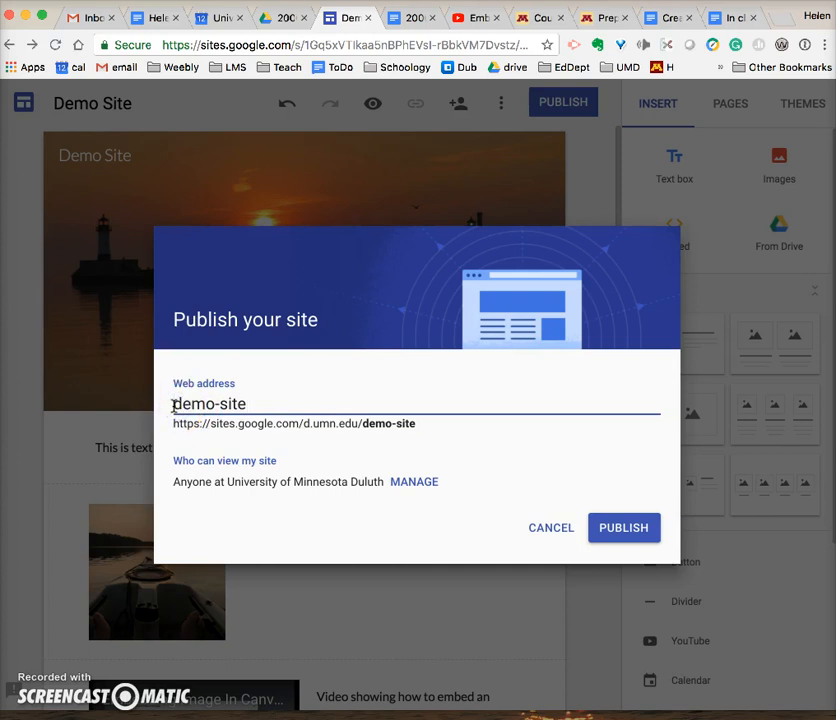
text(hrallis)
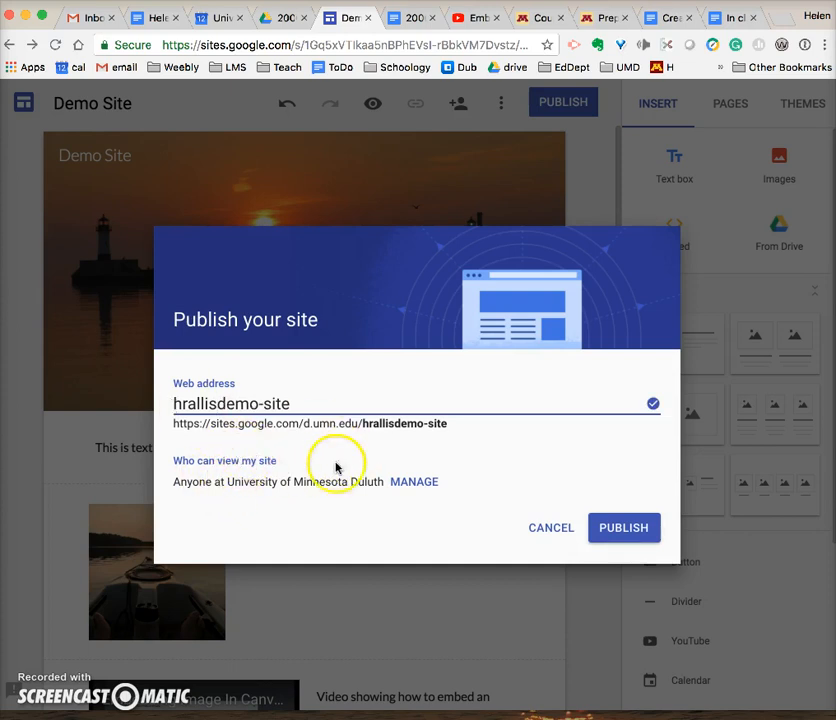
mouse_move(420, 485)
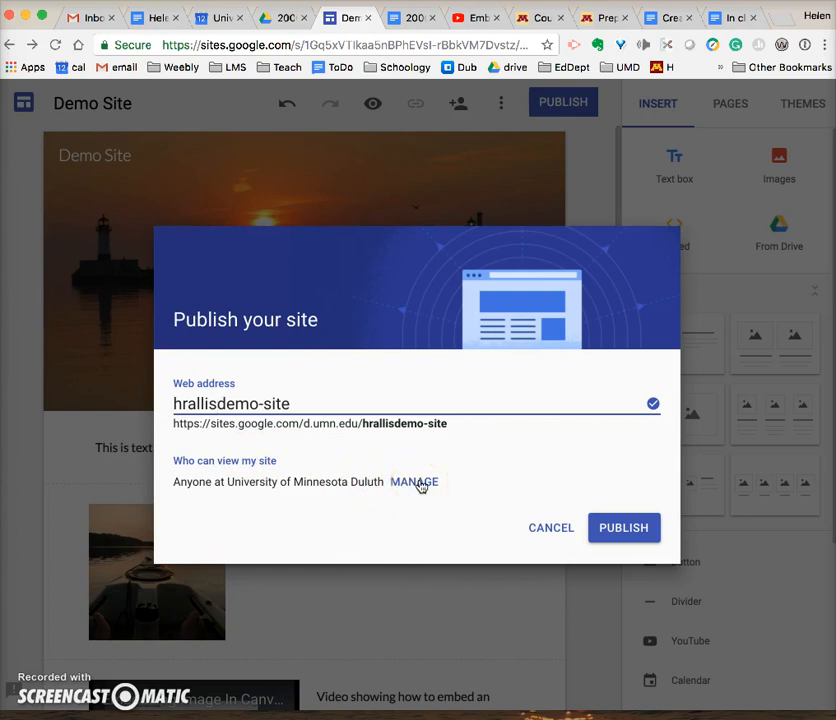
click(414, 482)
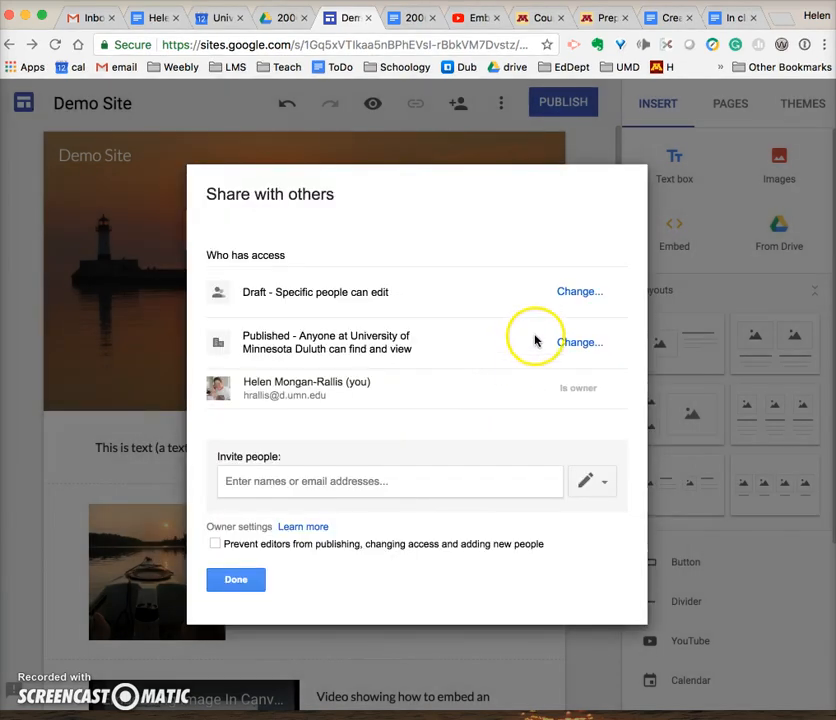
Let anyone find and view the published version, save, and publish.
click(580, 342)
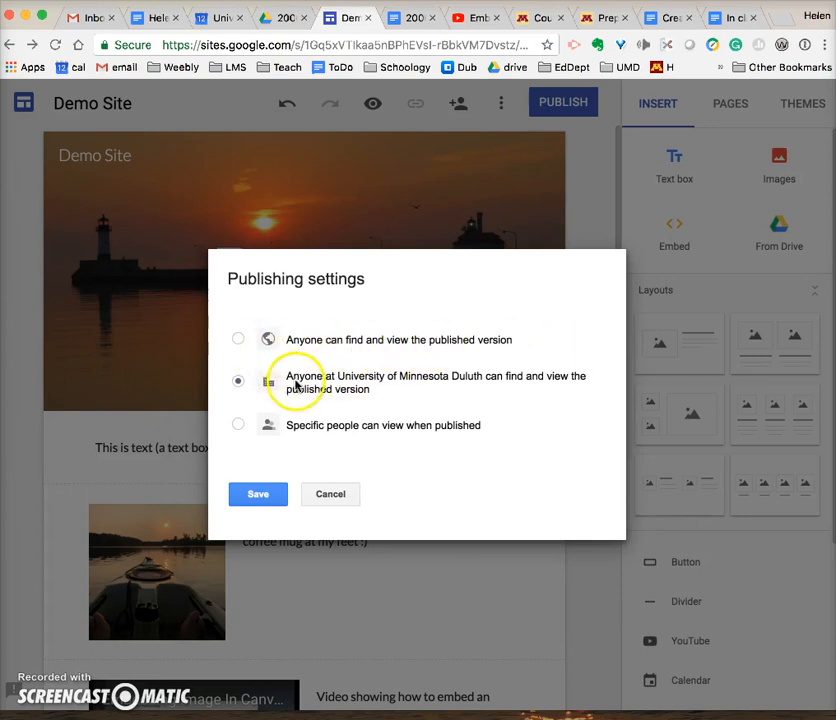
mouse_move(239, 428)
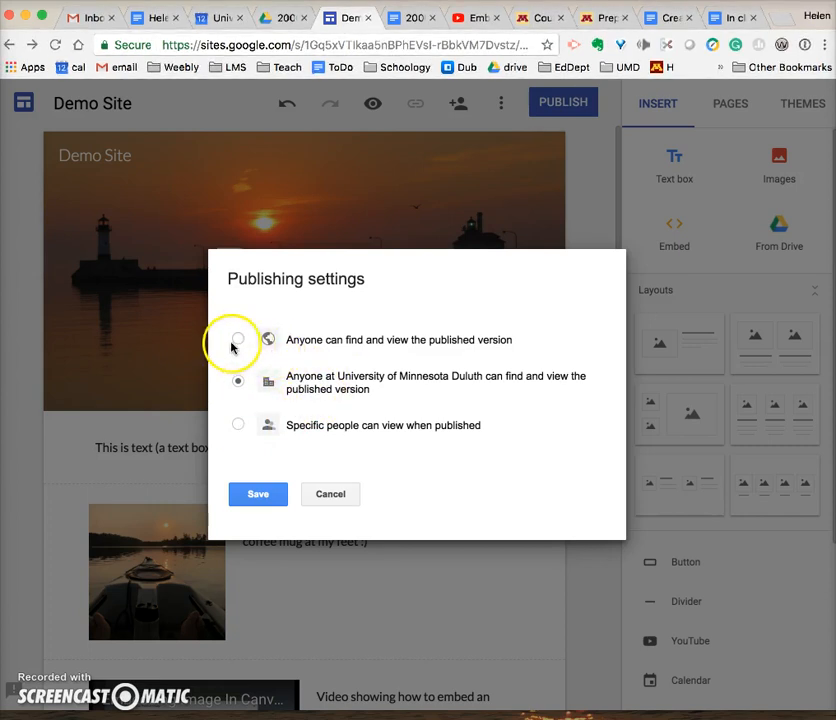
click(238, 339)
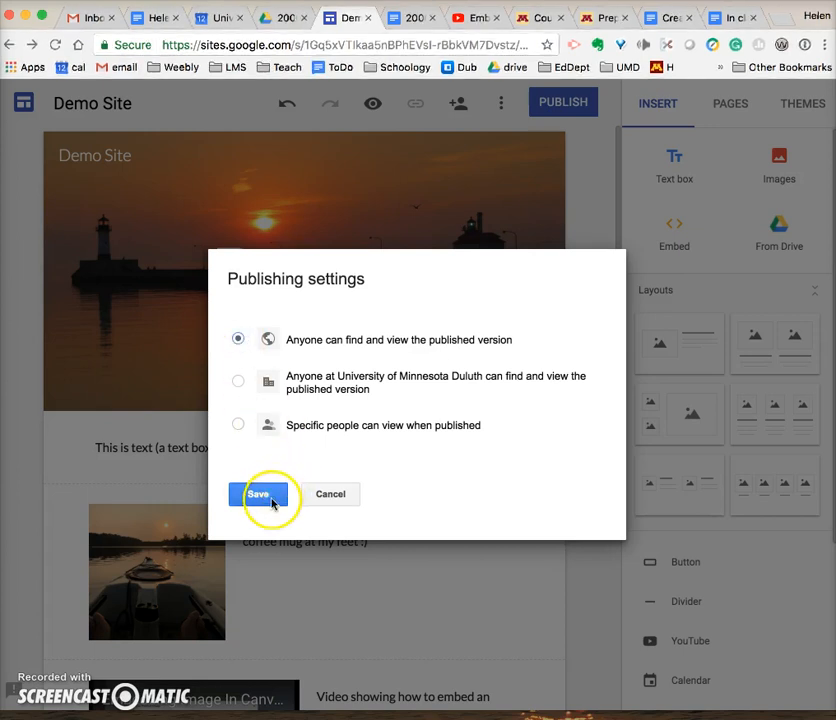
click(259, 494)
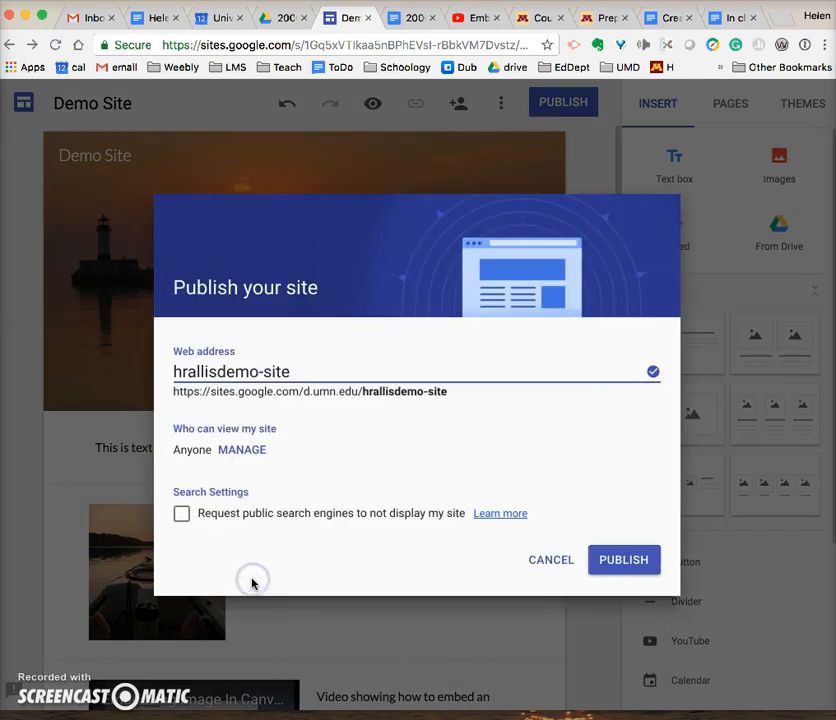
click(623, 559)
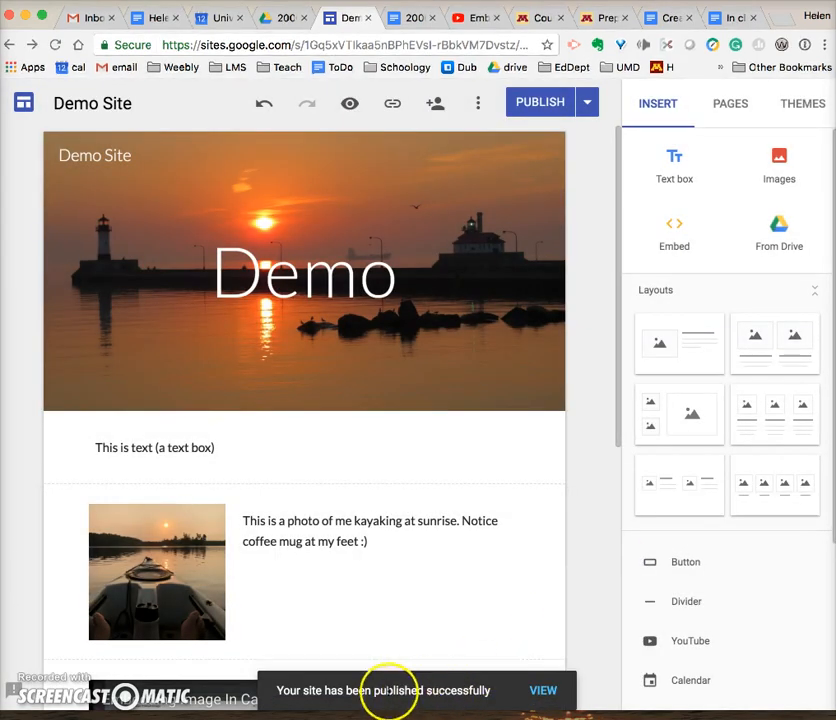
View the live hrallisdemo-site and scroll through the photo, video and document.
click(543, 690)
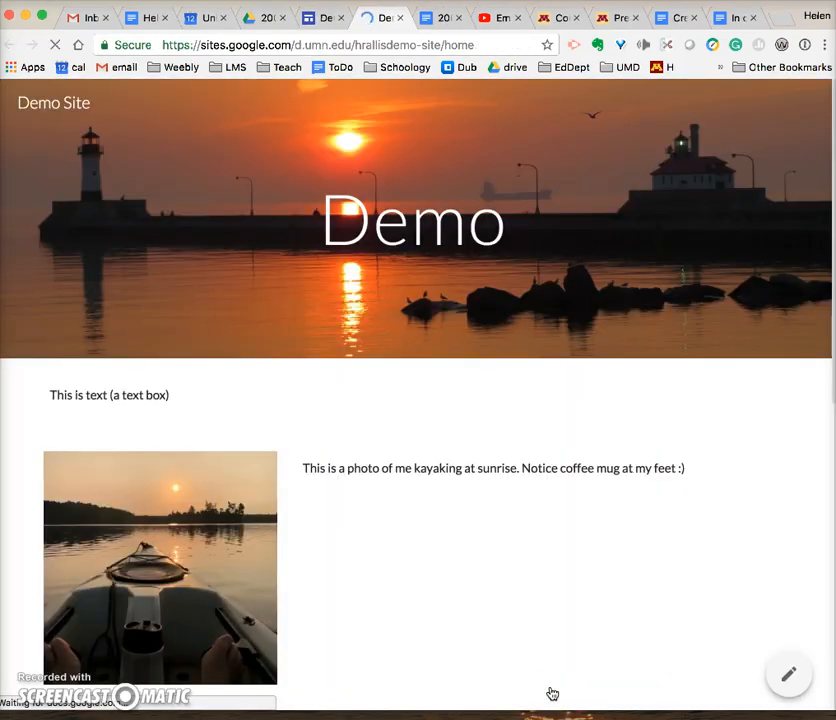
scroll(down, 3)
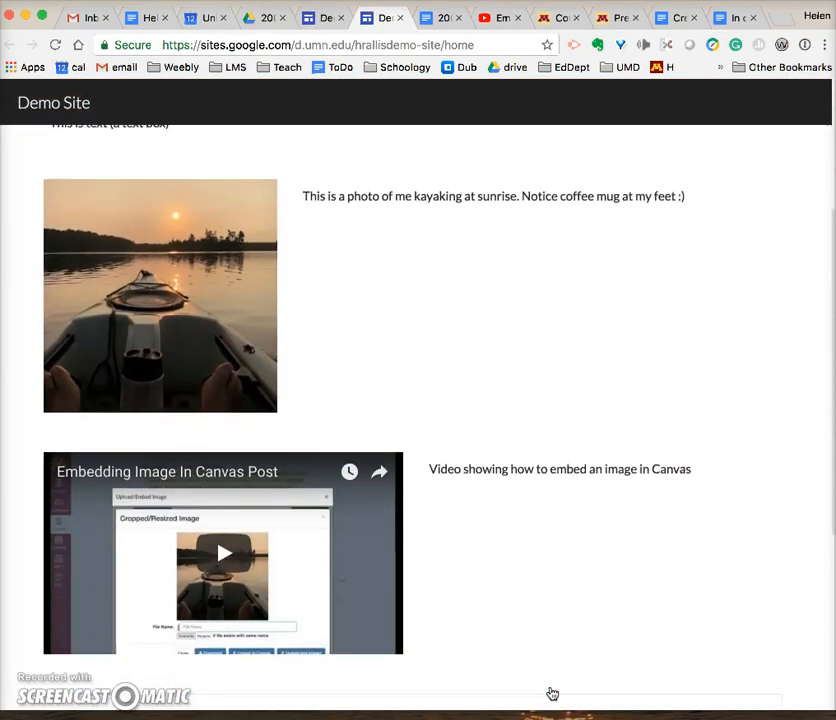
scroll(down, 3)
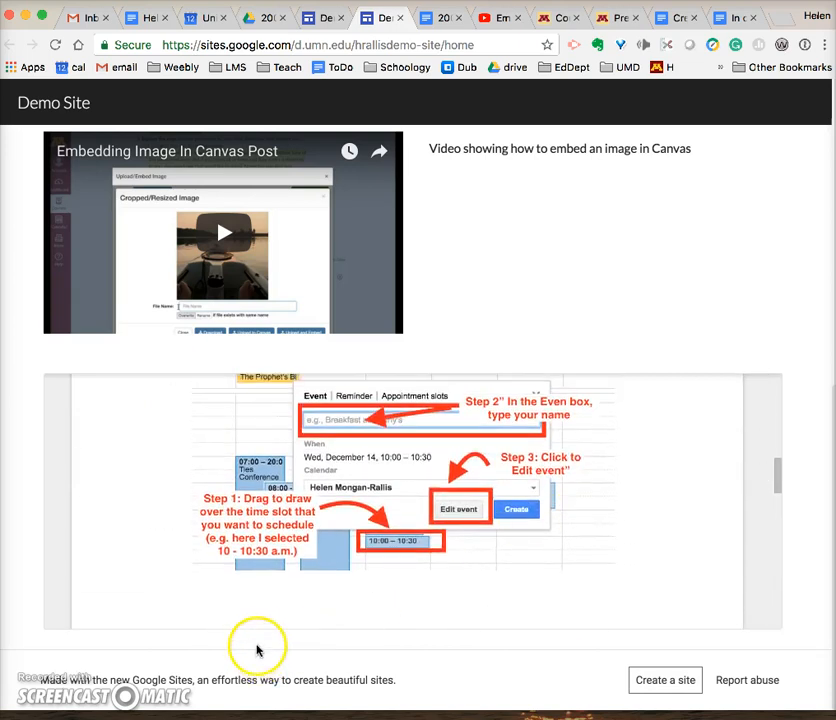
mouse_move(38, 616)
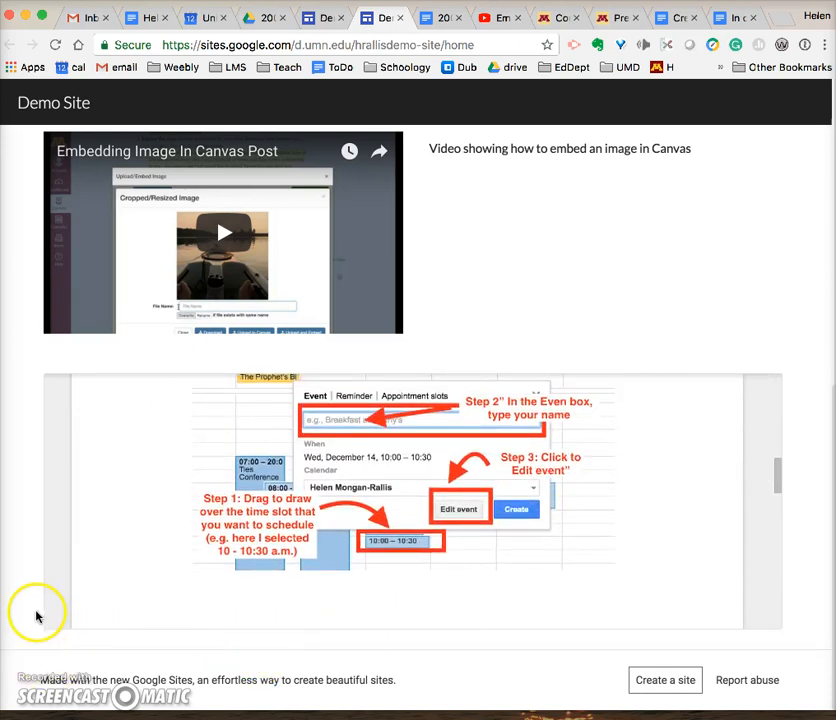